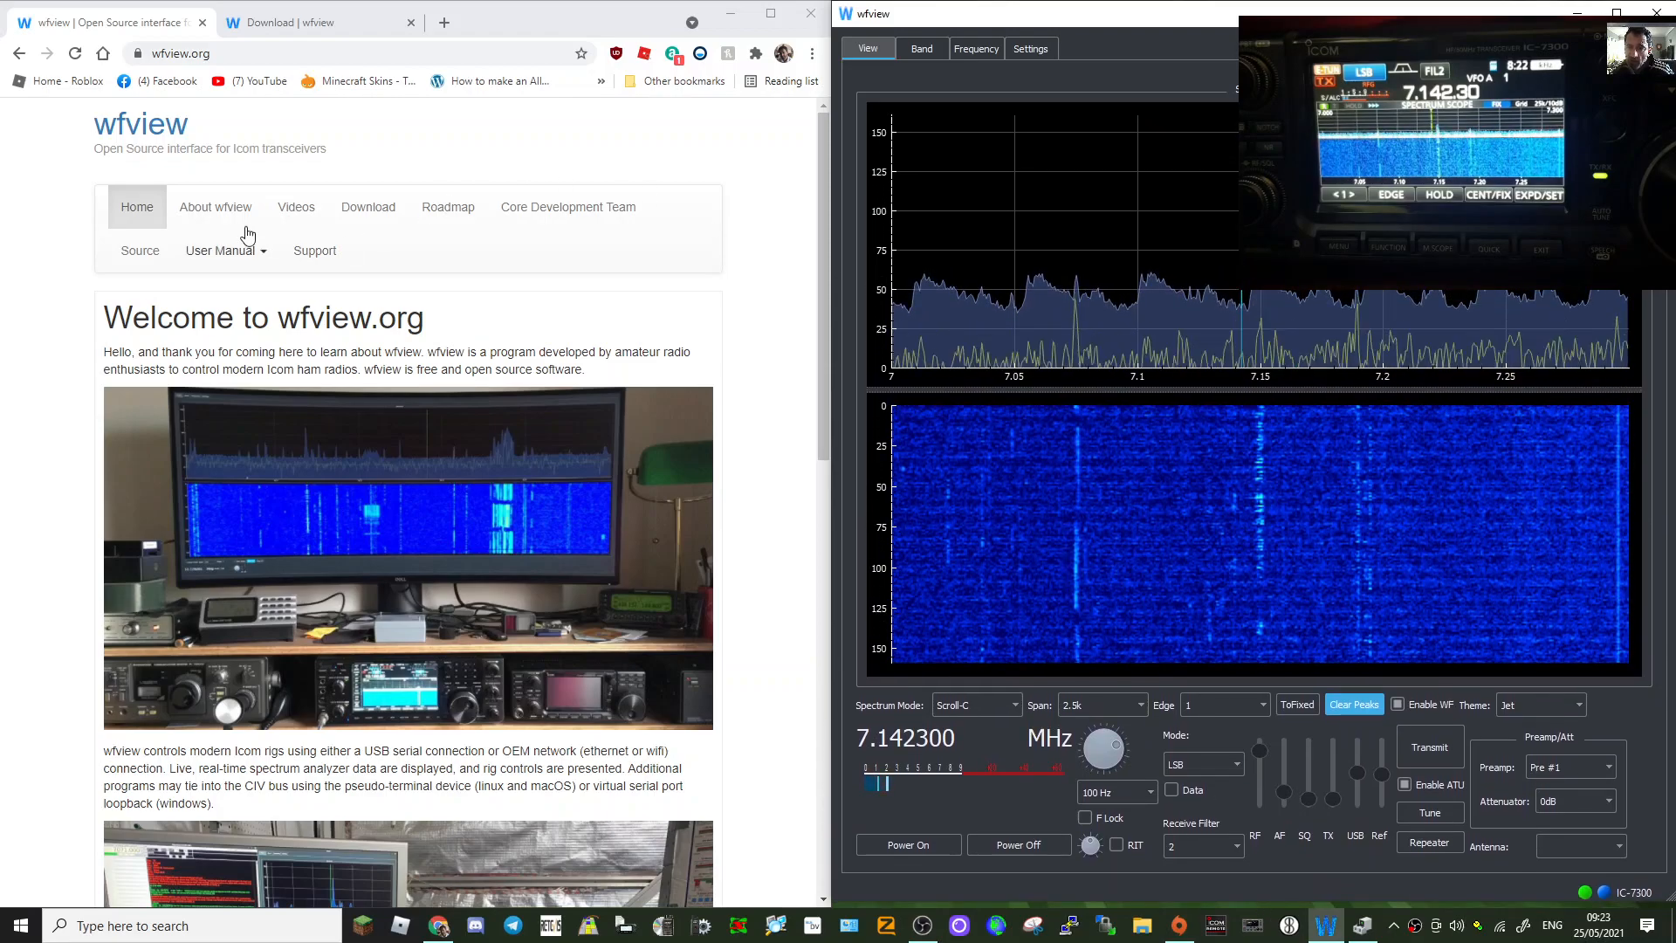
On wfview.org reach the Download page via About wfview and request the Windows (x86) v1.0 release.
{"action": "left_click", "coordinate": [215, 206]}
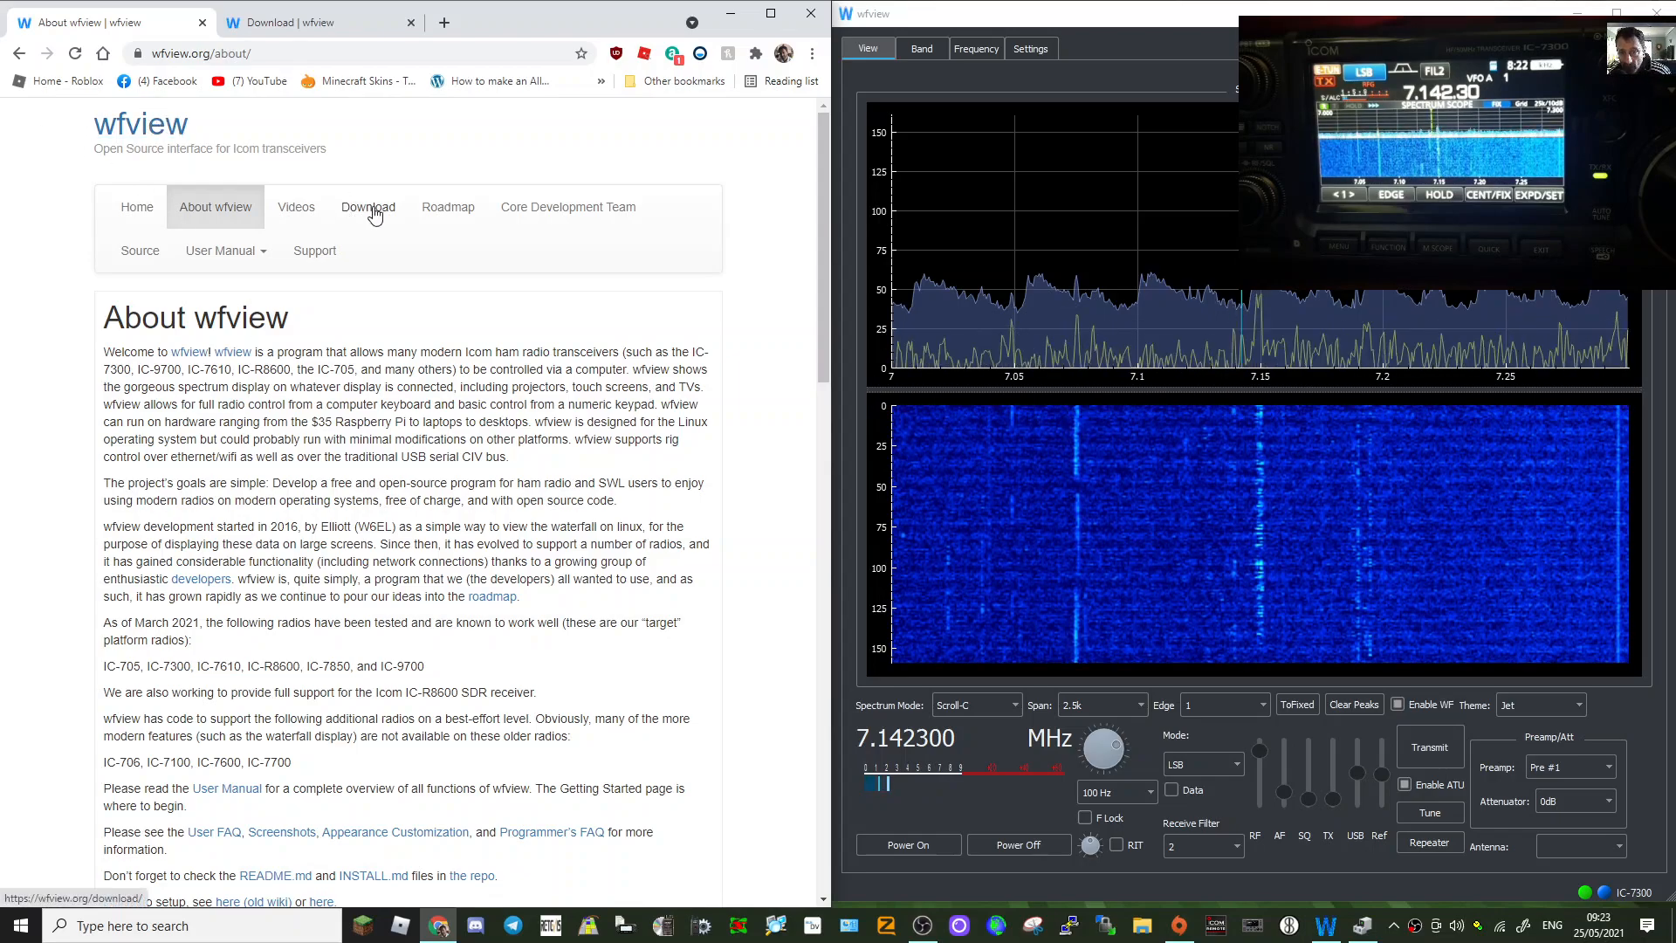
{"action": "left_click", "coordinate": [368, 206]}
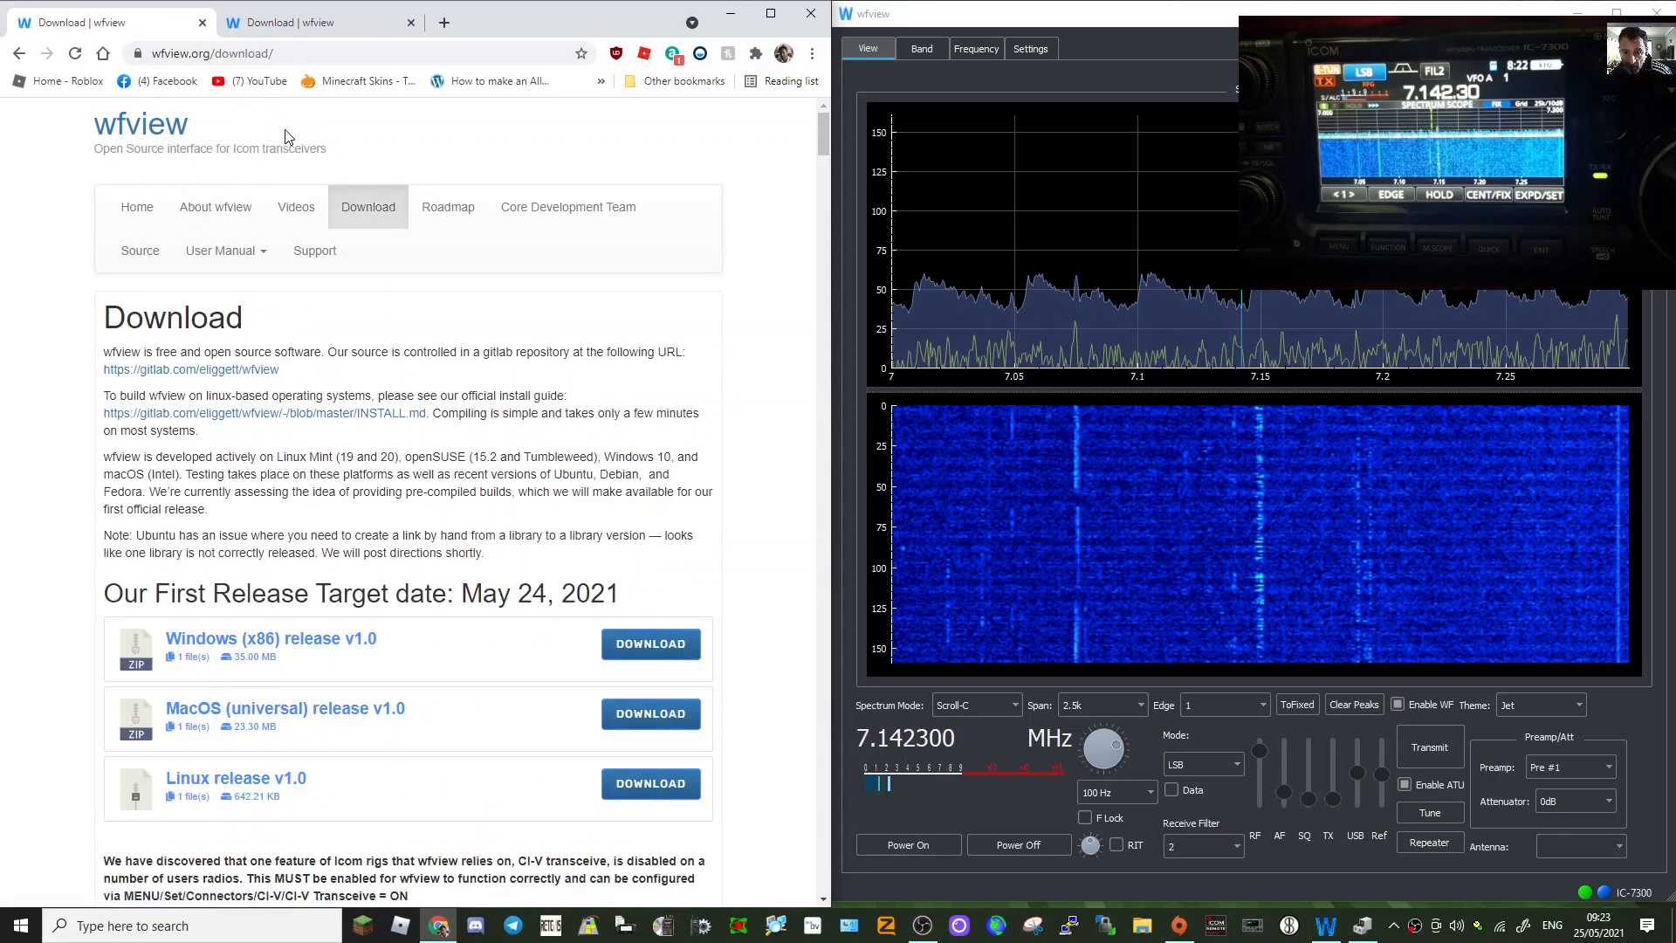
{"action": "left_click", "coordinate": [649, 644]}
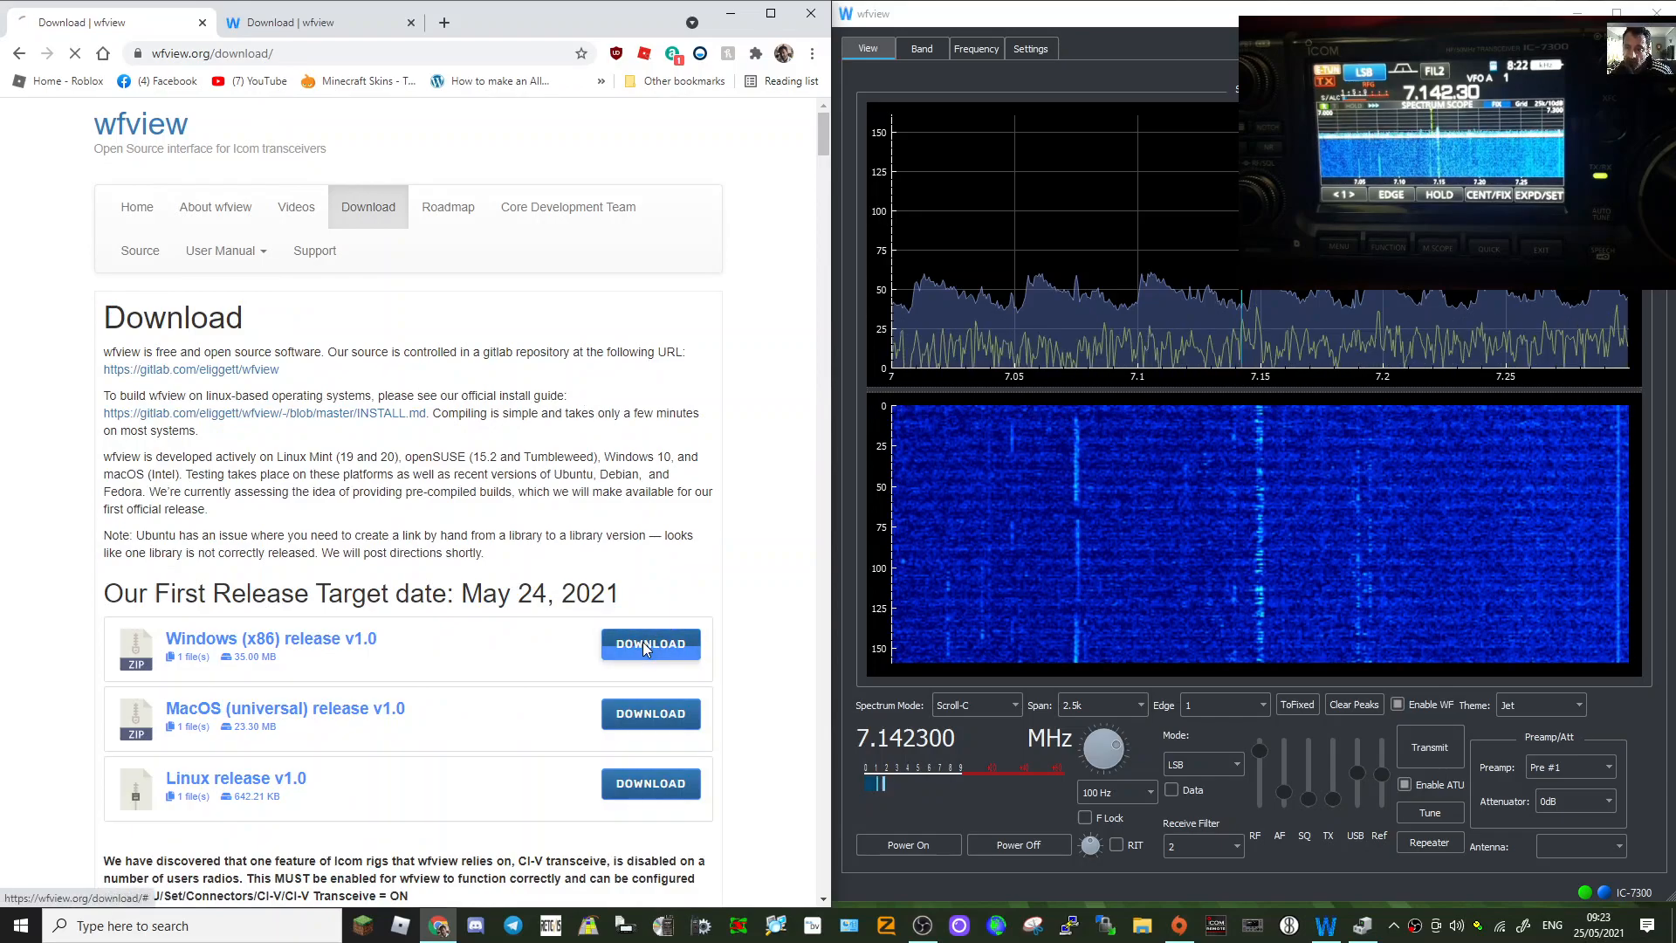
Show wfview's Settings with serial device COM4 at 115200 baud, then check the Windows quick-link menu.
{"action": "left_click", "coordinate": [649, 644]}
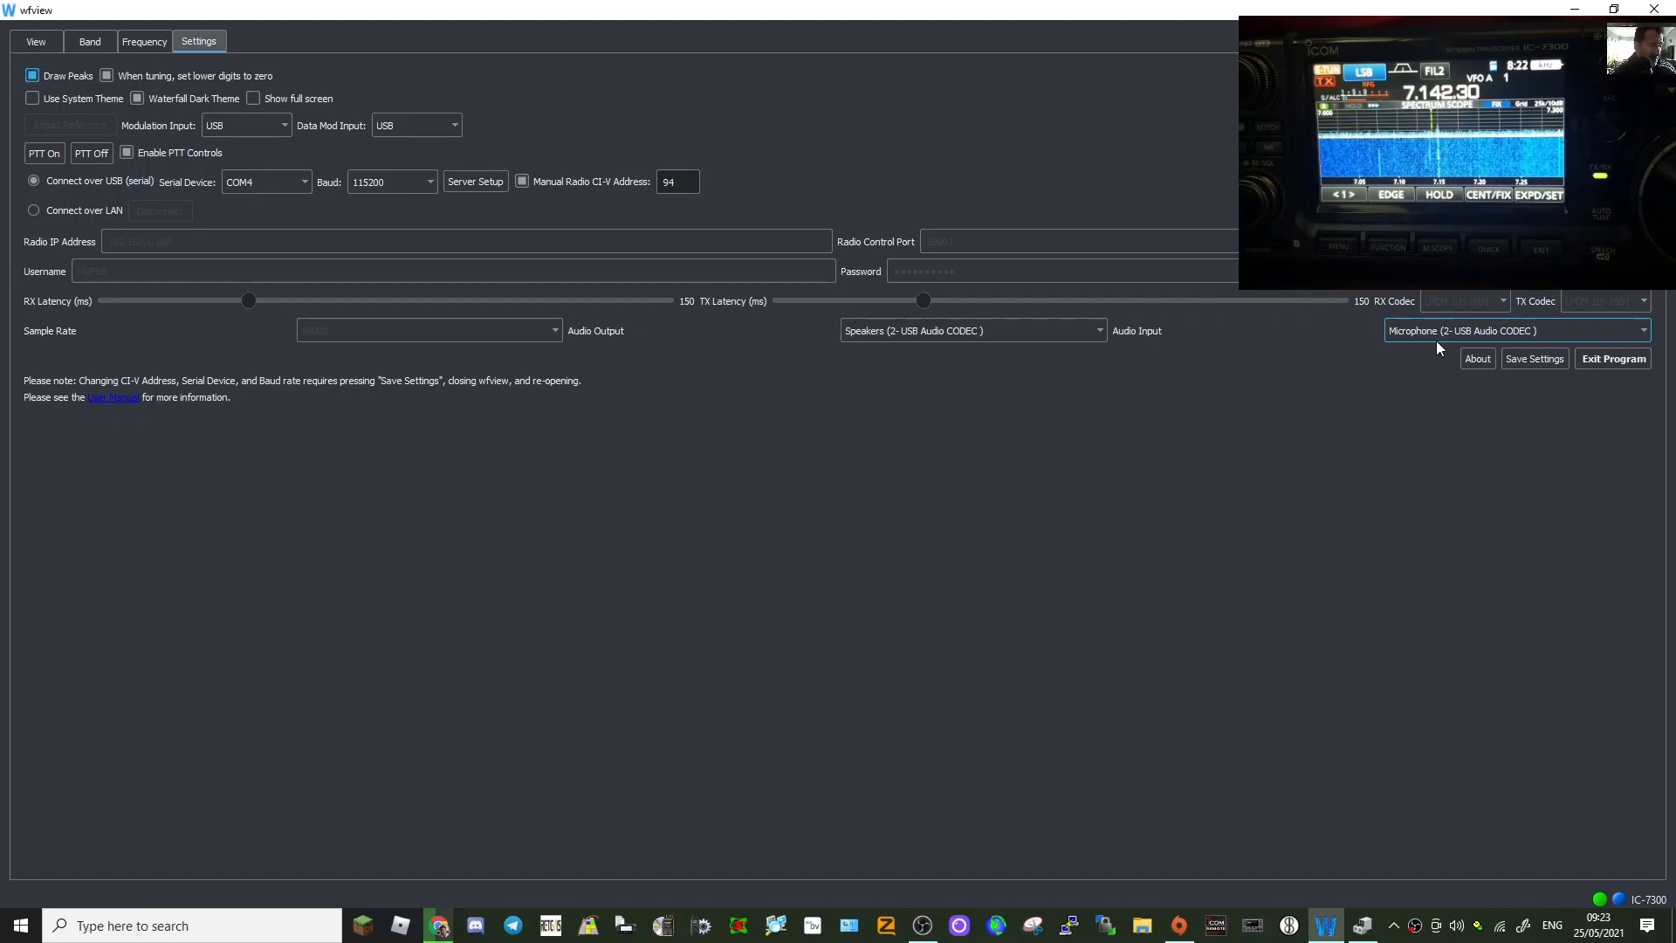
{"action": "mouse_move", "coordinate": [525, 279]}
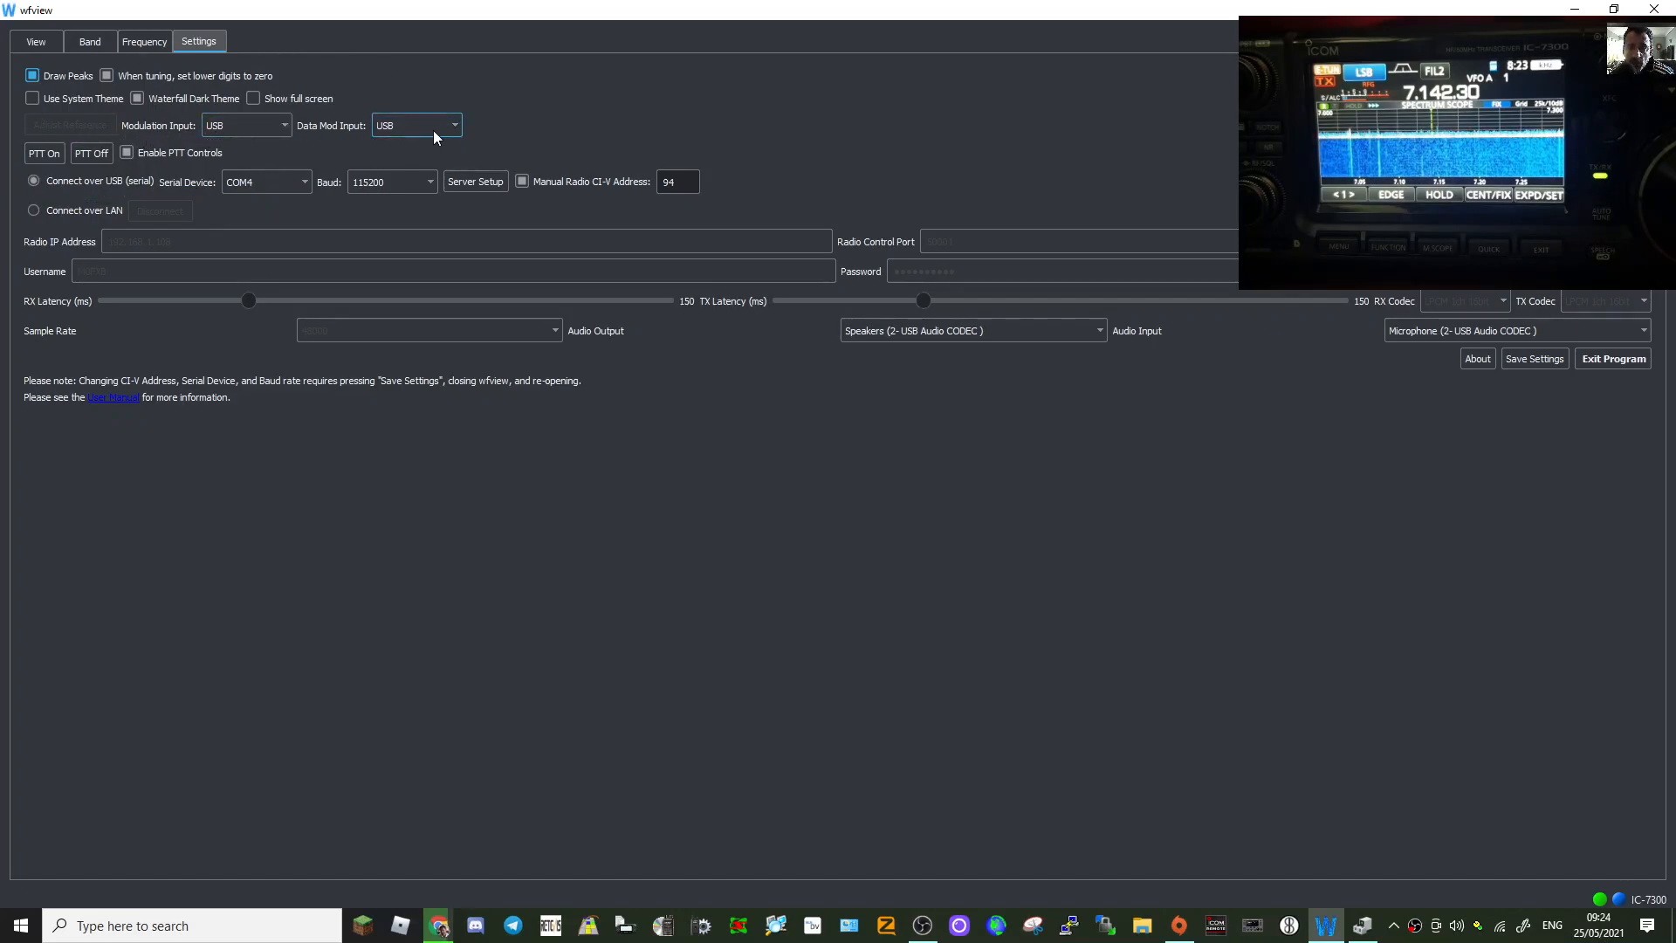
{"action": "mouse_move", "coordinate": [426, 238]}
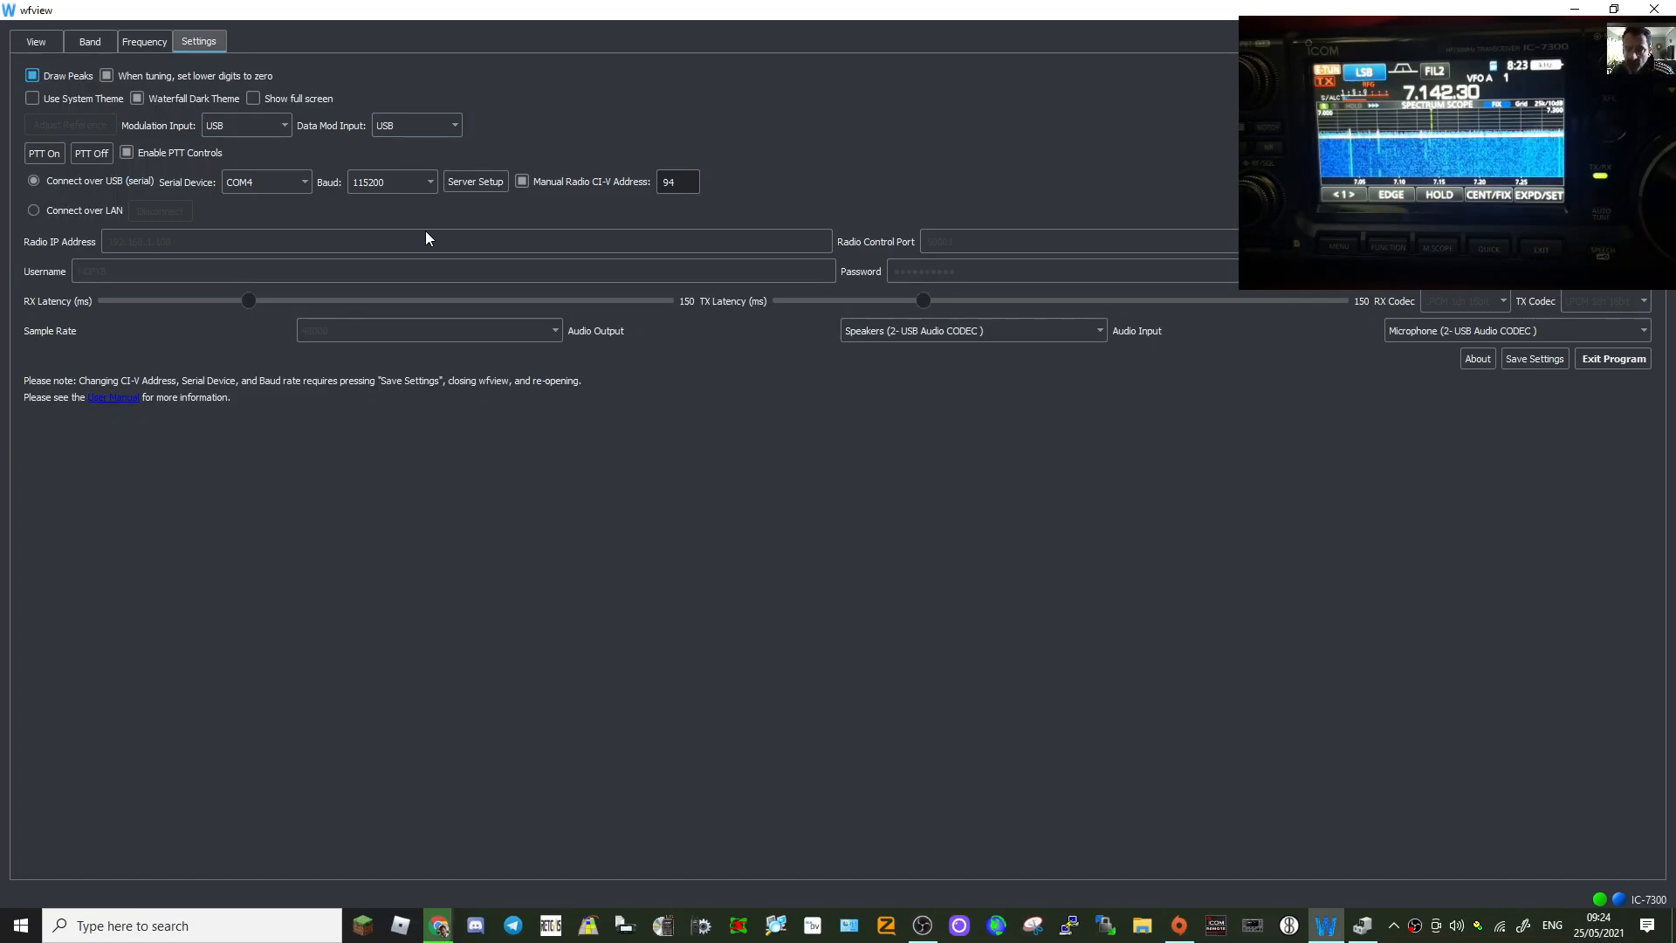
{"action": "left_click", "coordinate": [266, 180]}
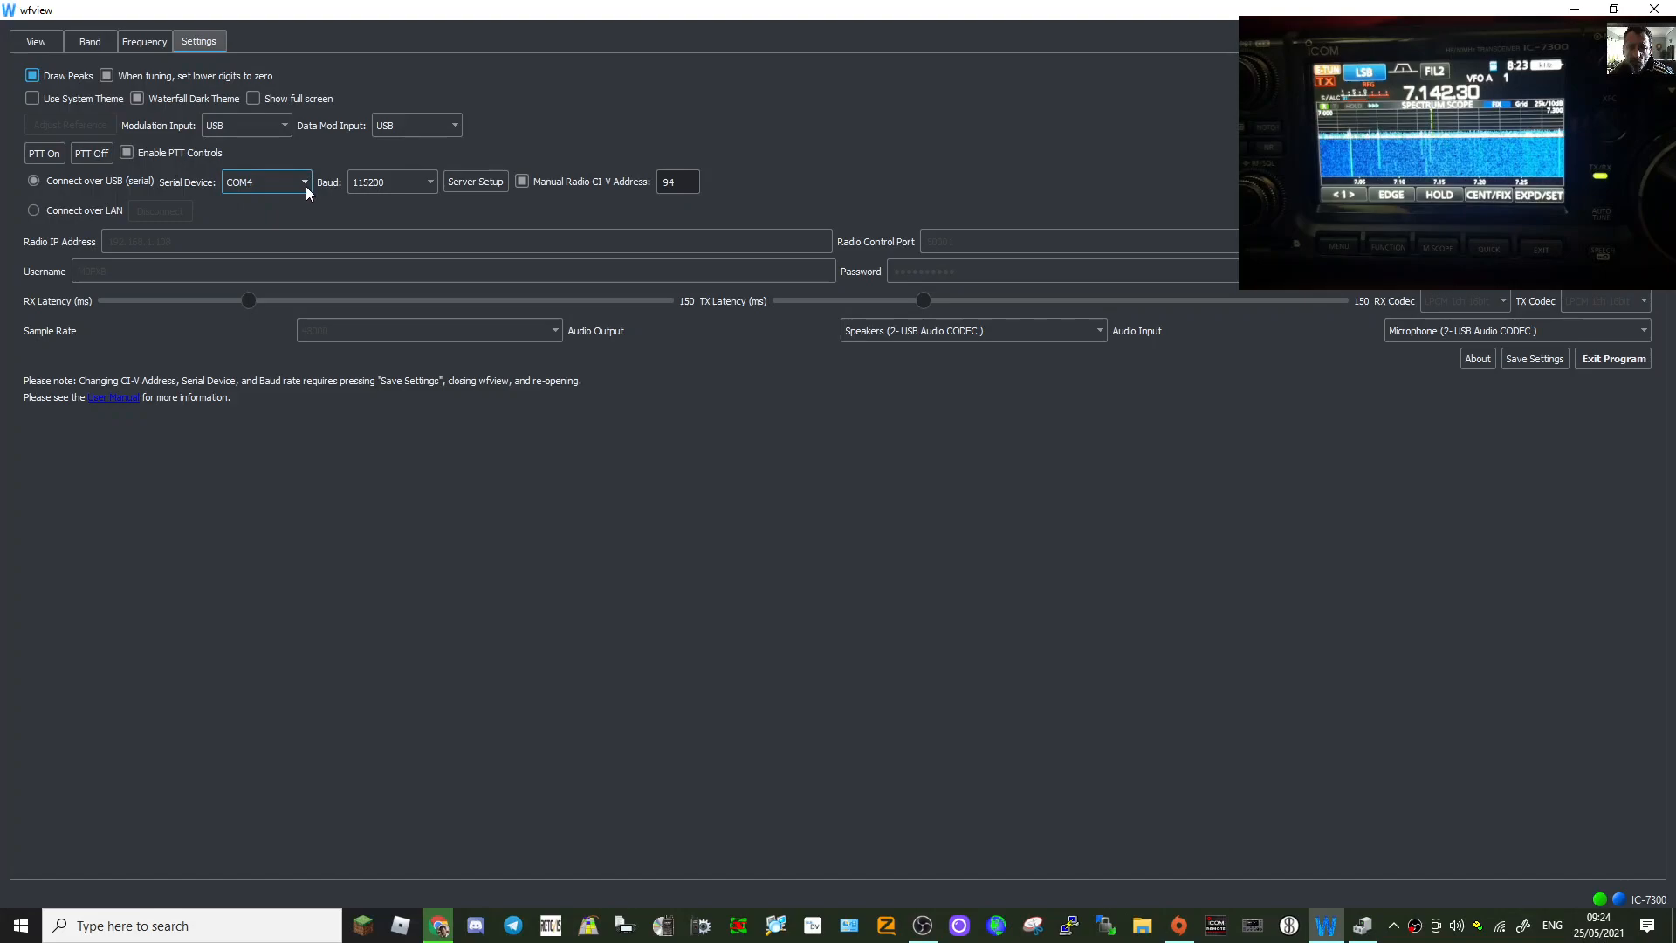
{"action": "right_click", "coordinate": [18, 925]}
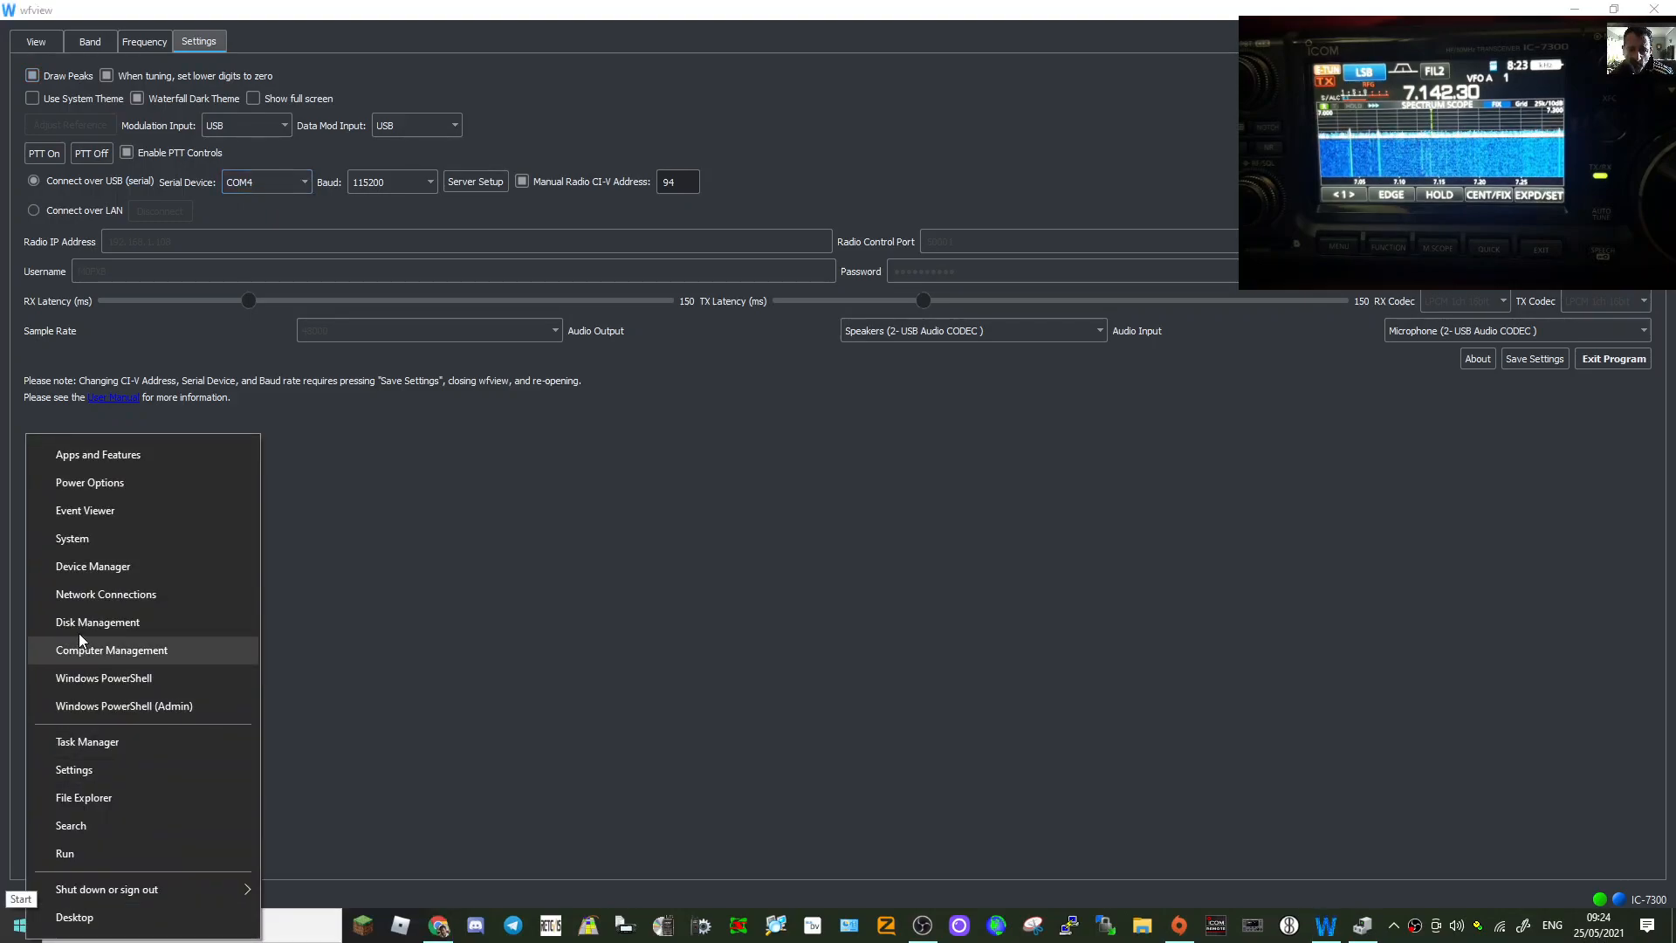
{"action": "left_click", "coordinate": [93, 566]}
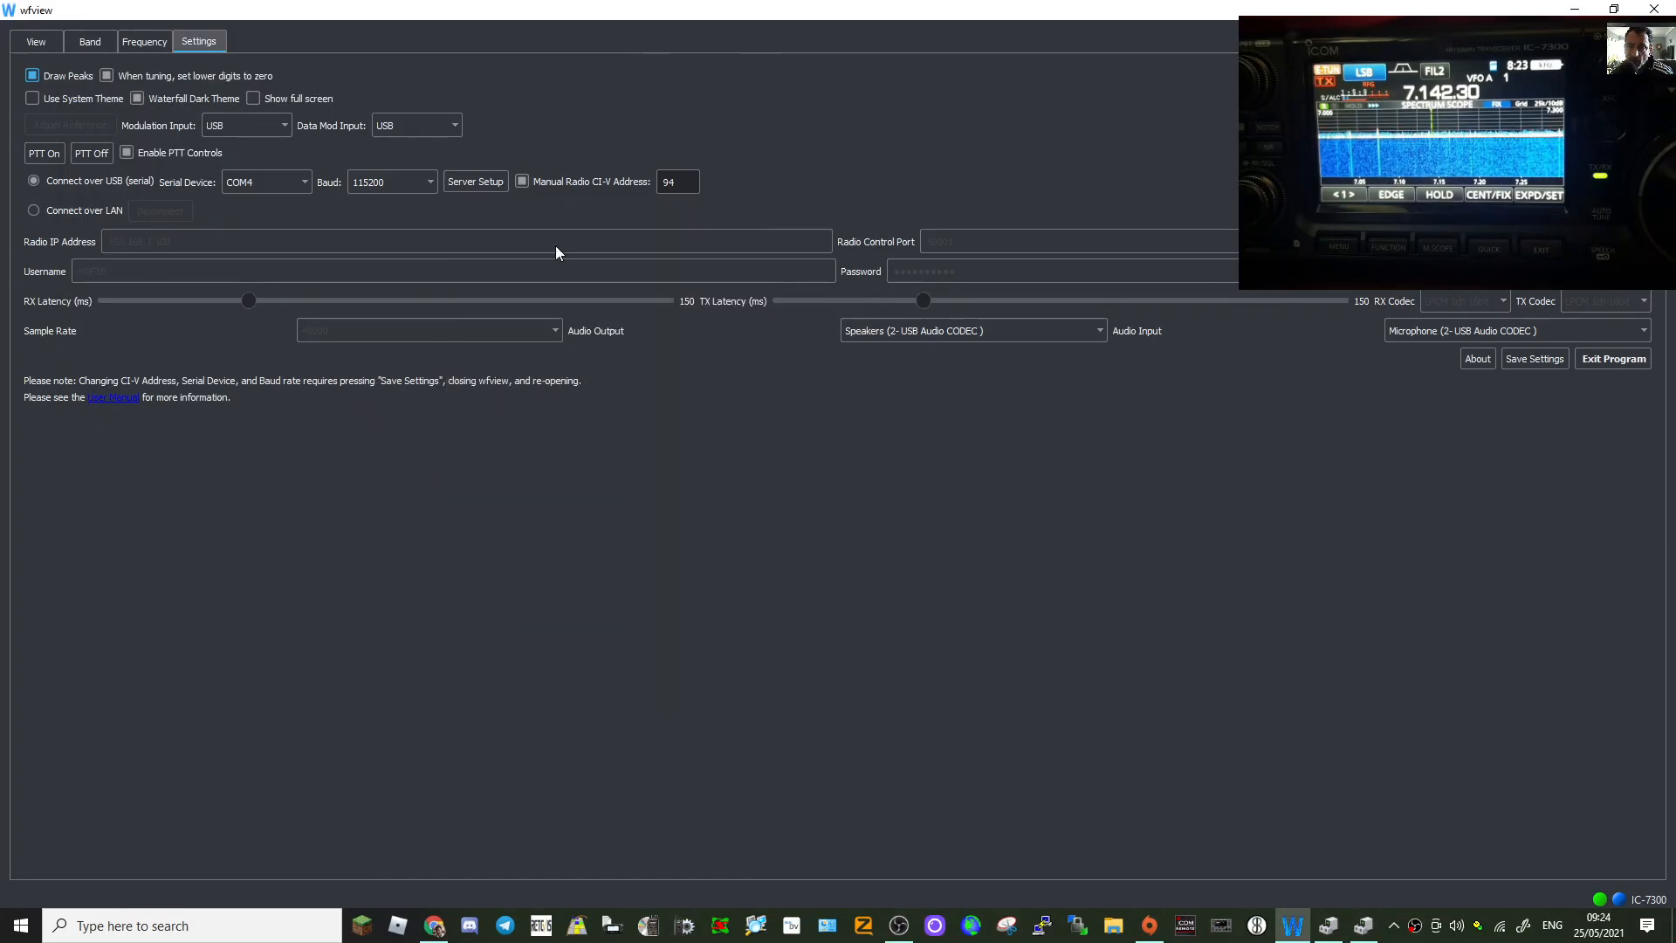
{"action": "mouse_move", "coordinate": [863, 433]}
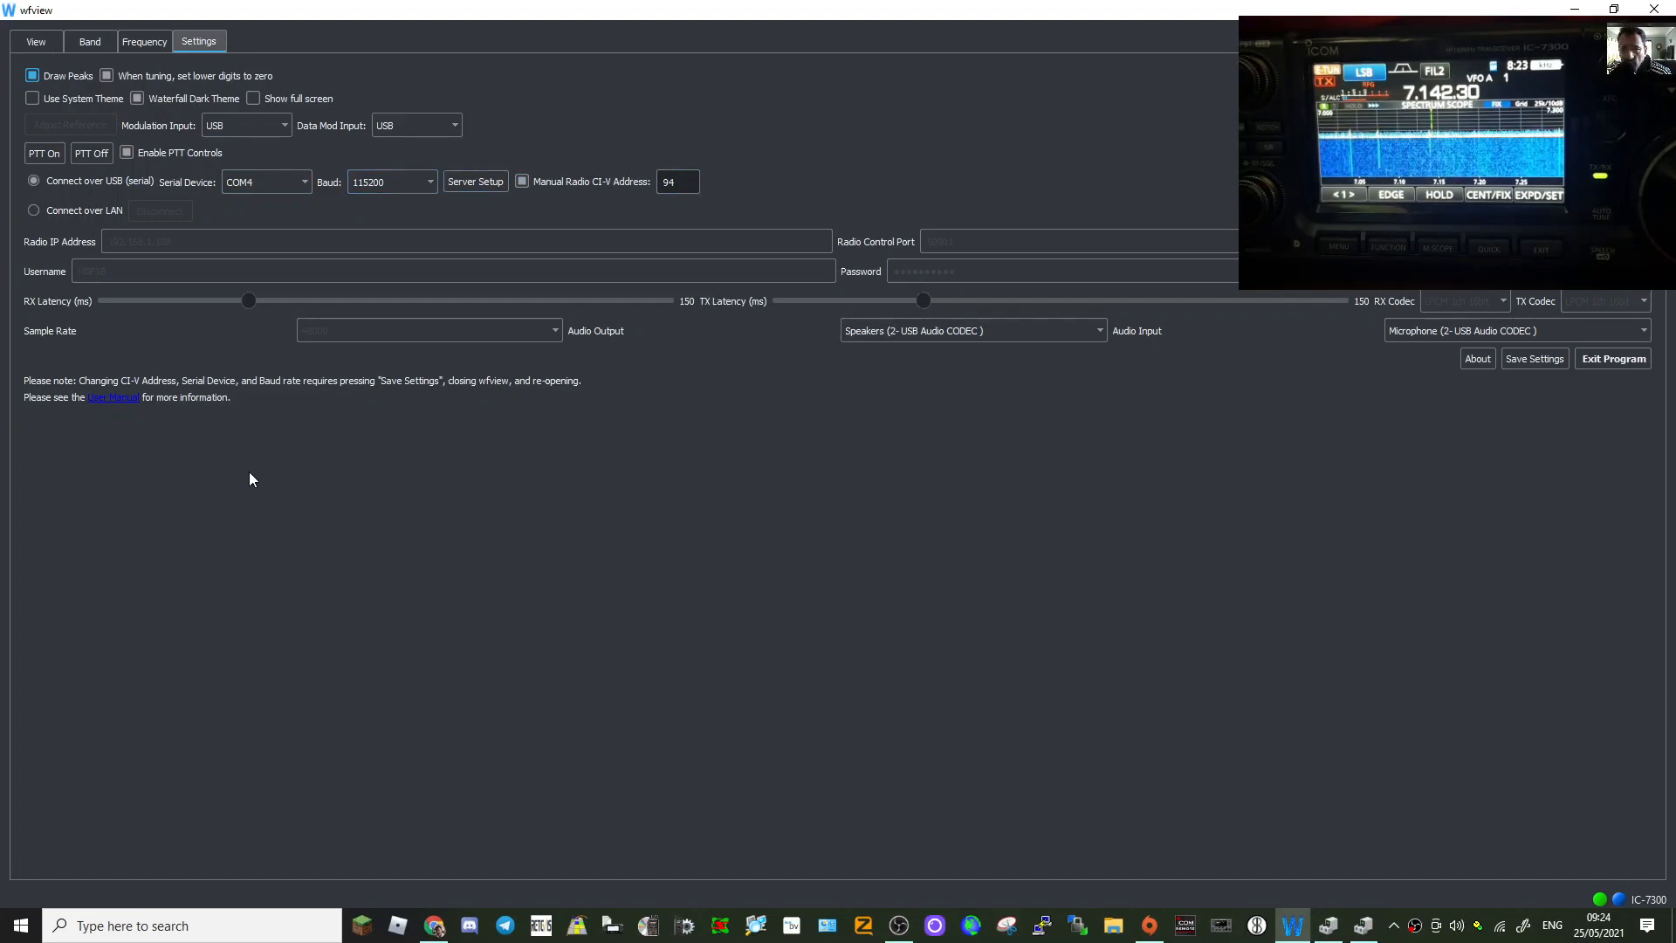
{"action": "mouse_move", "coordinate": [377, 434]}
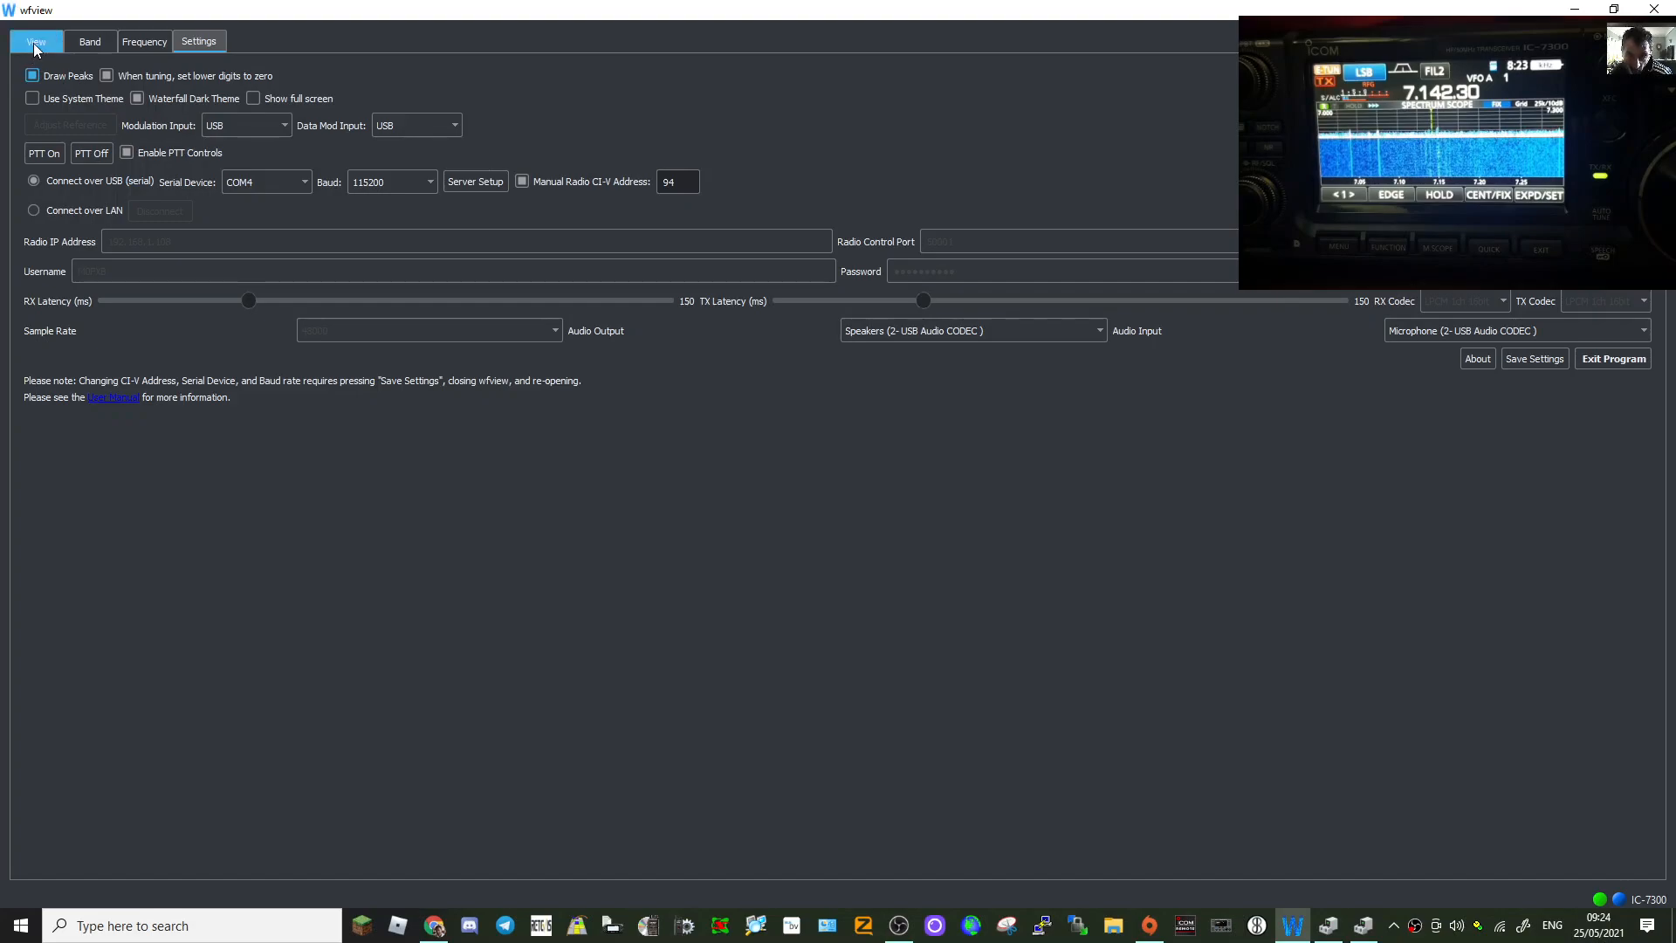
Return to the View tab, tune down near 7.1395 MHz and switch to receive filter 3.
{"action": "left_click", "coordinate": [35, 41]}
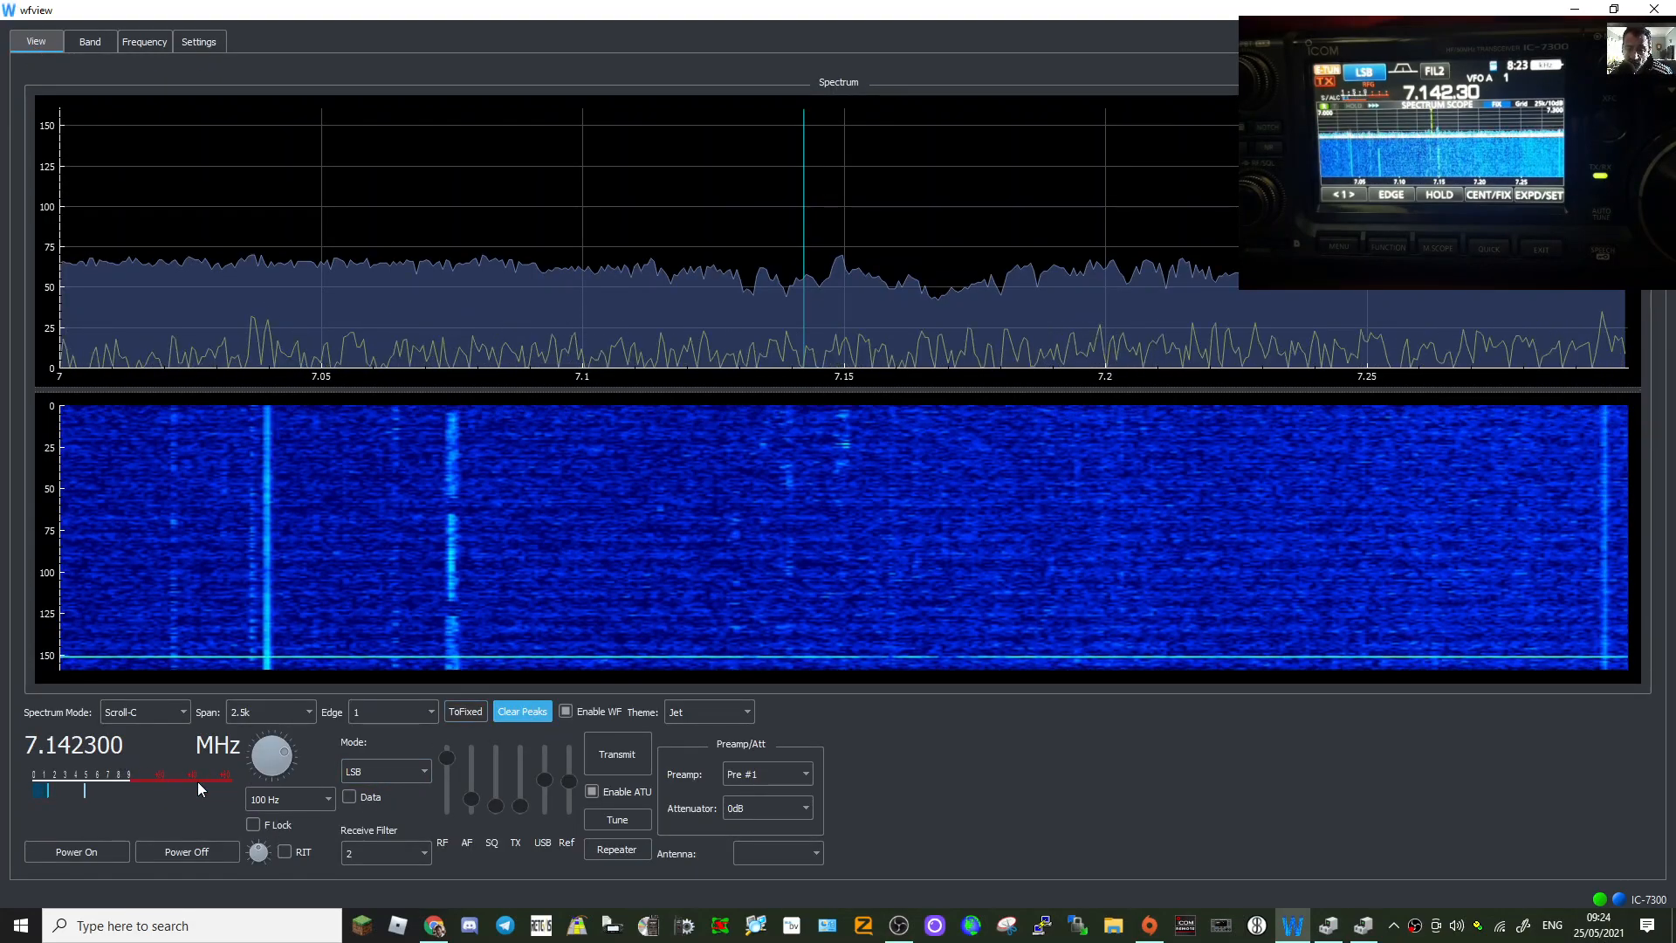
{"action": "left_click_drag", "start_coordinate": [272, 759], "coordinate": [262, 743]}
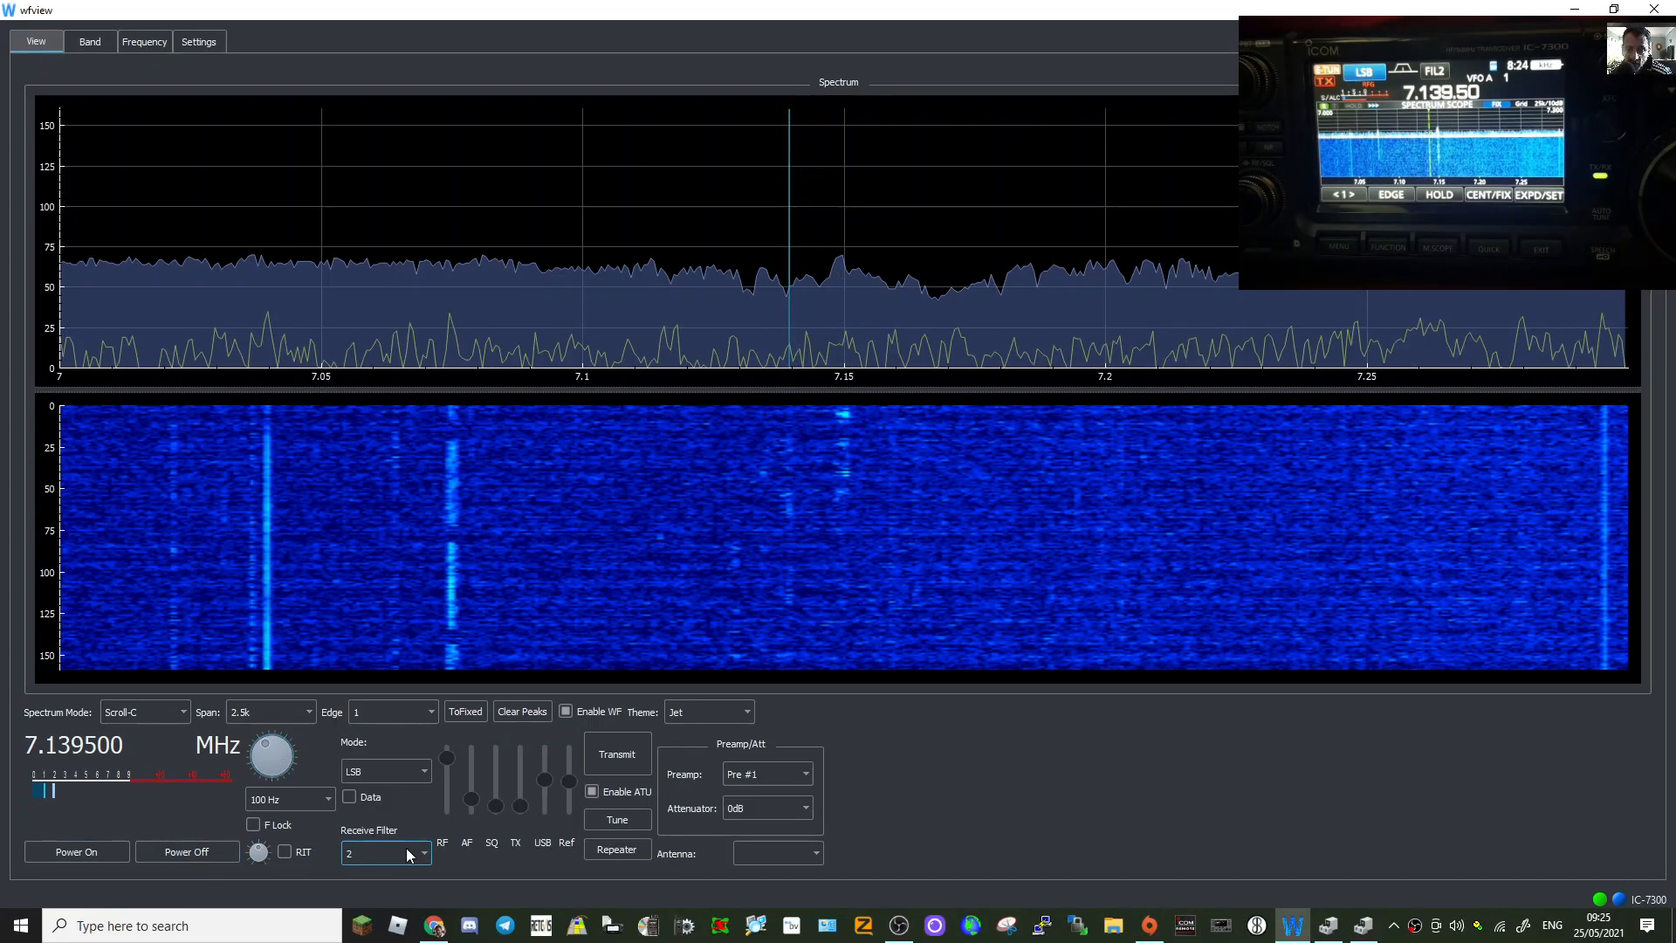
{"action": "left_click", "coordinate": [423, 852]}
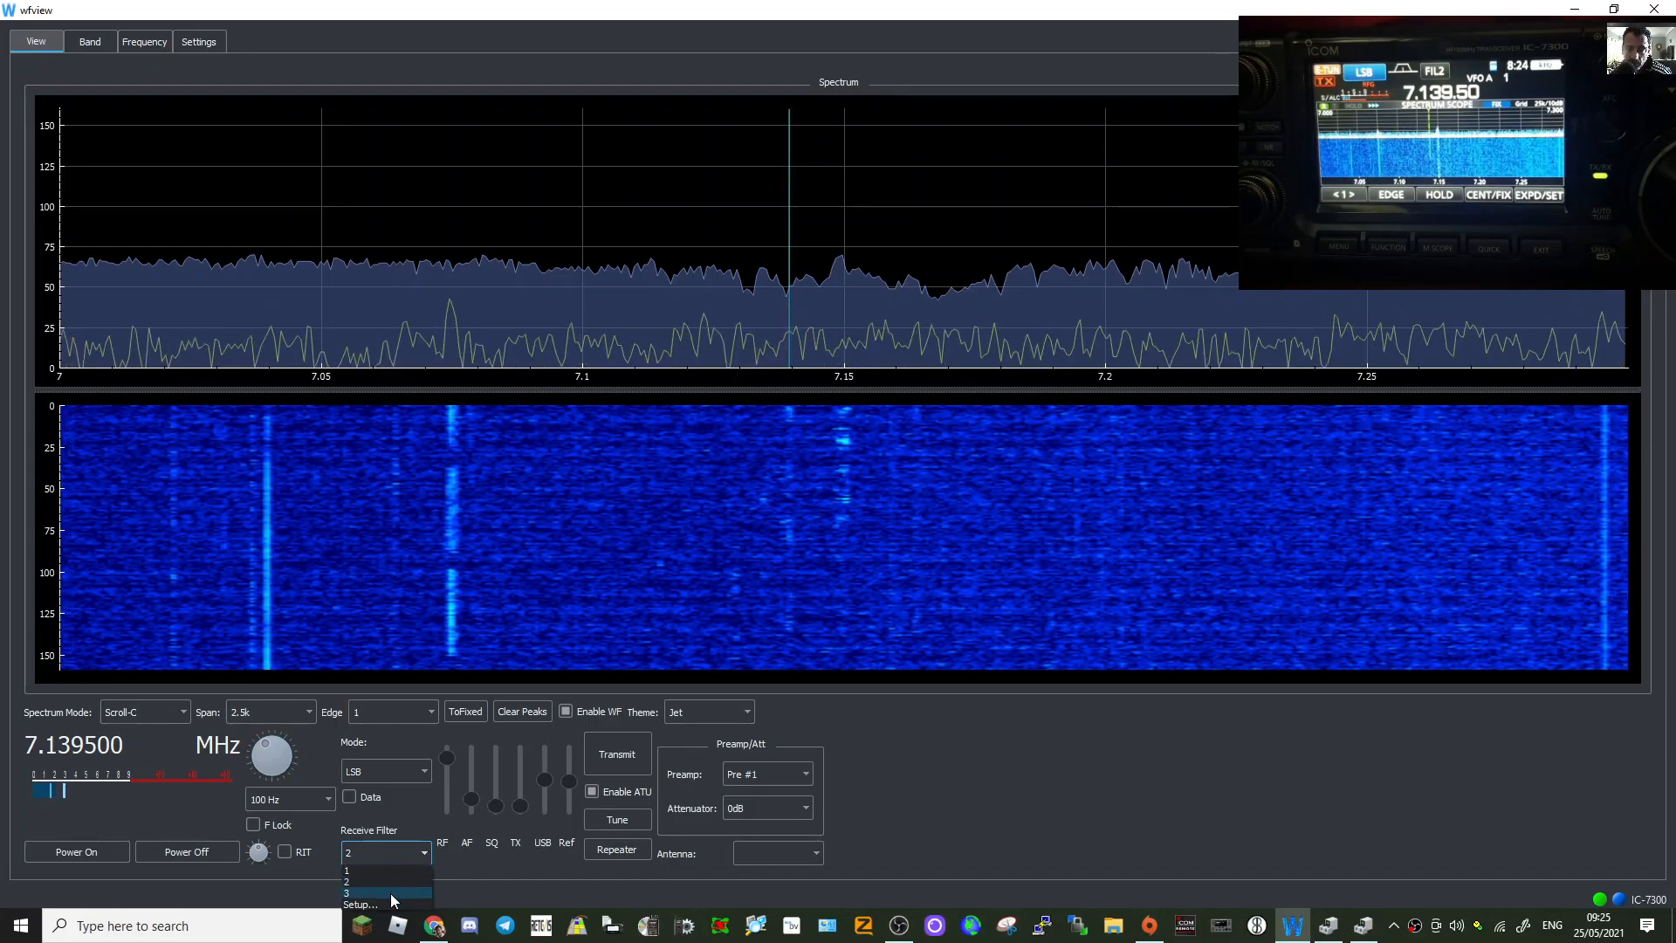
{"action": "left_click", "coordinate": [377, 892]}
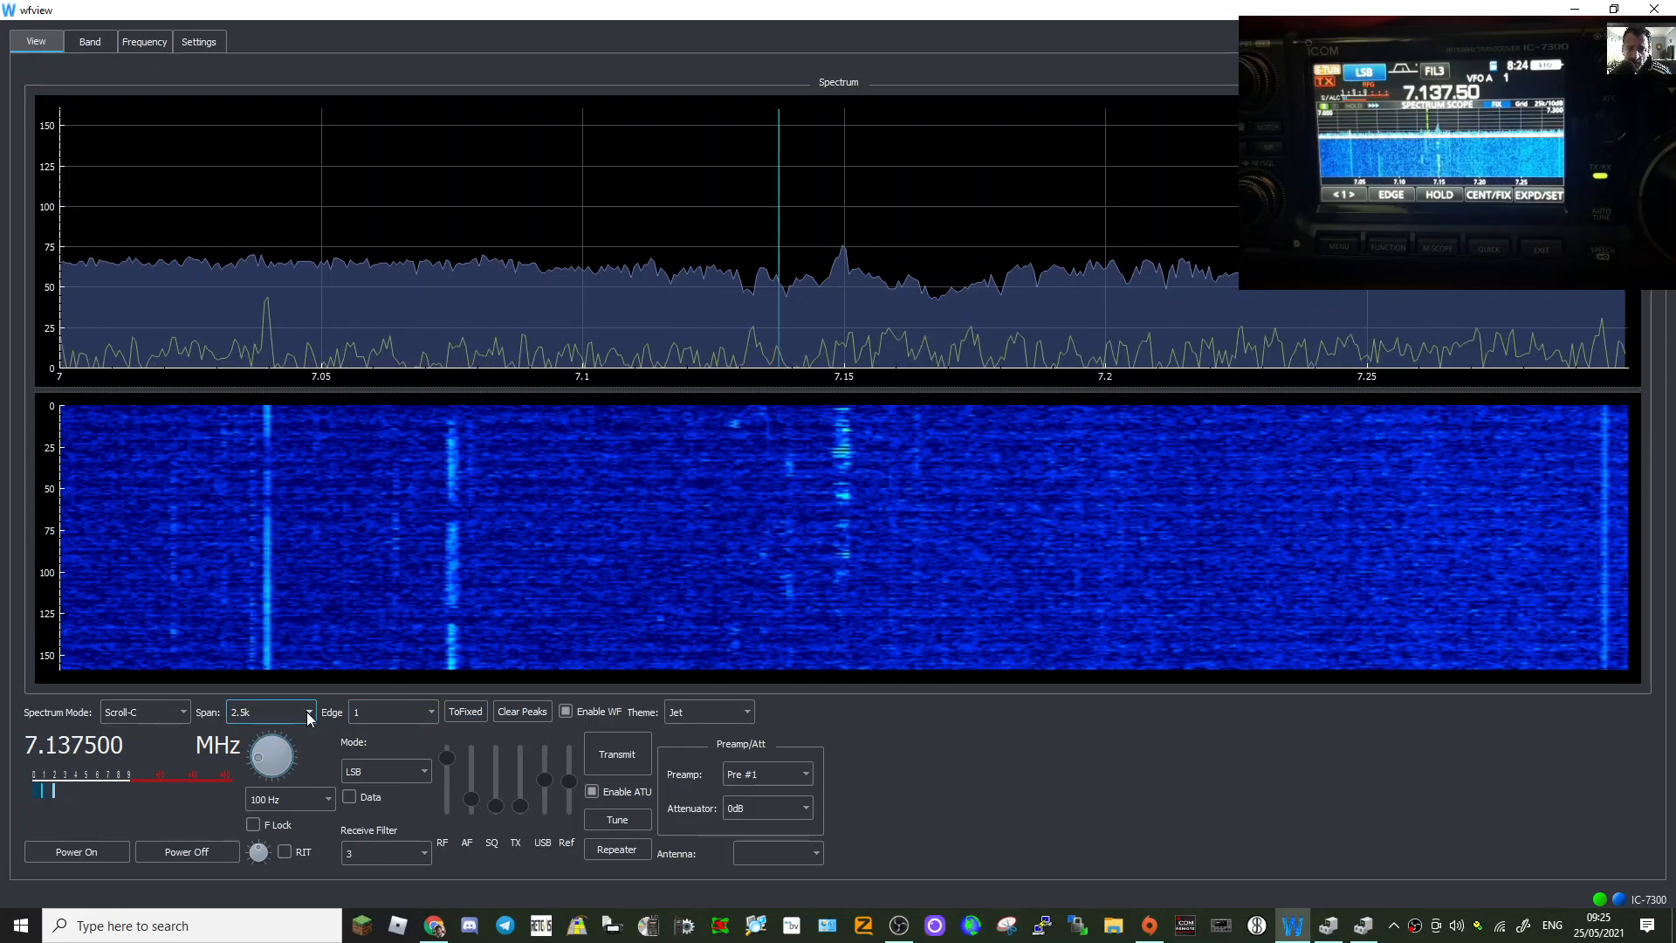
Widen the spectrum span to 500k and tune down to 7.134260 MHz.
{"action": "left_click", "coordinate": [309, 712]}
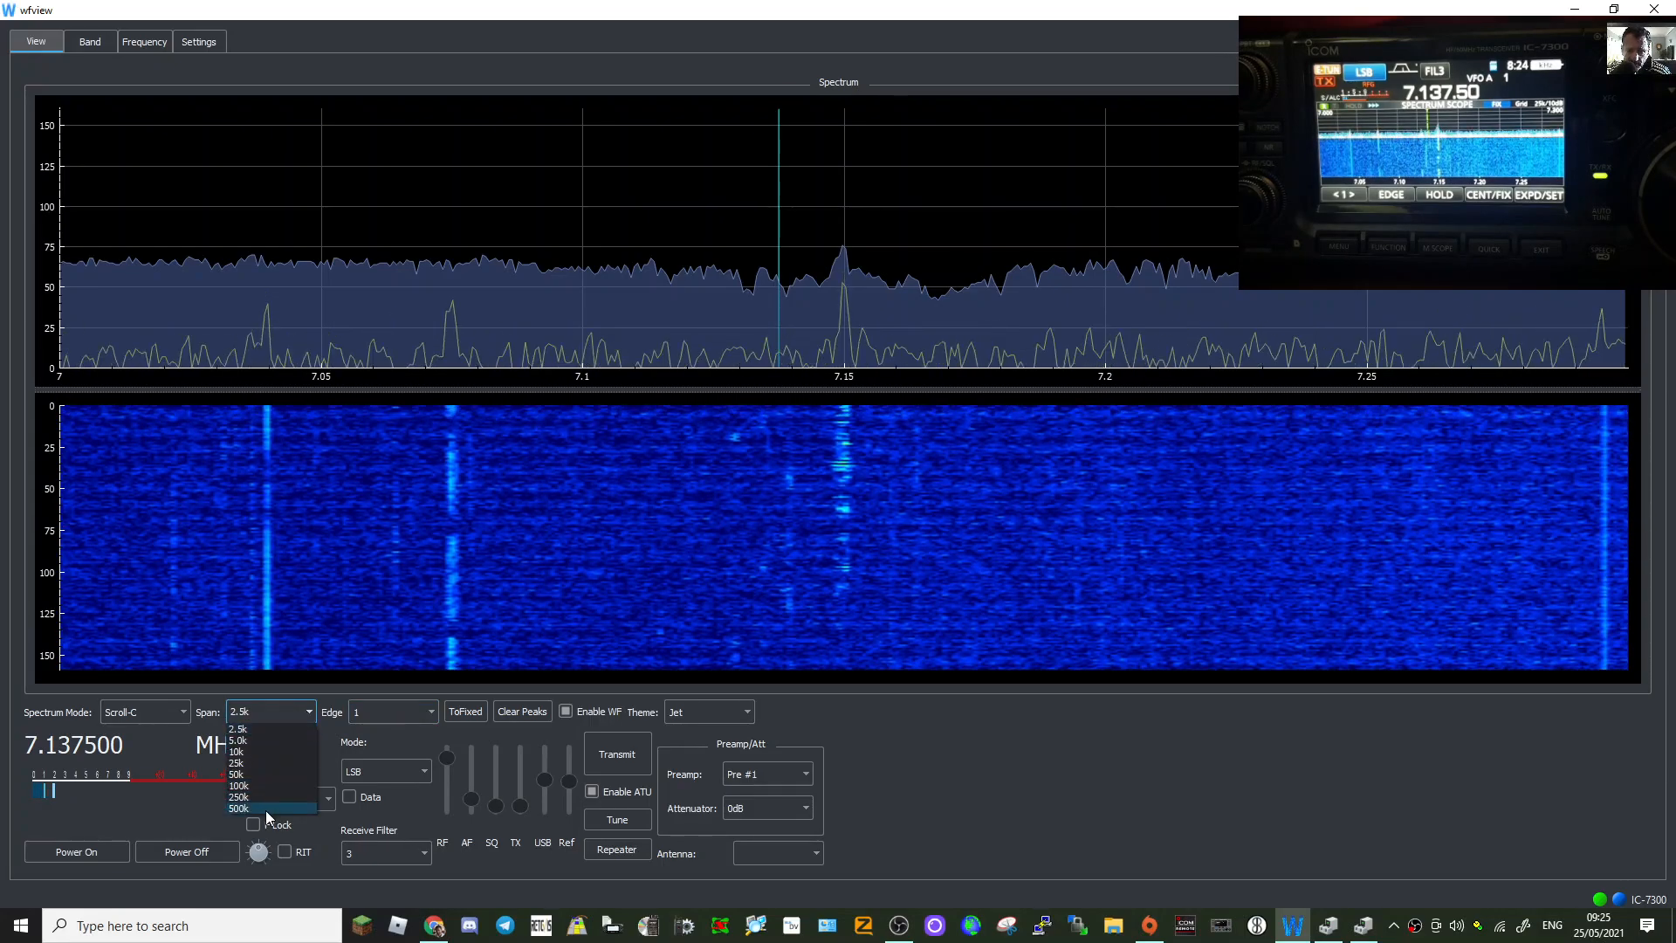
{"action": "left_click", "coordinate": [237, 808]}
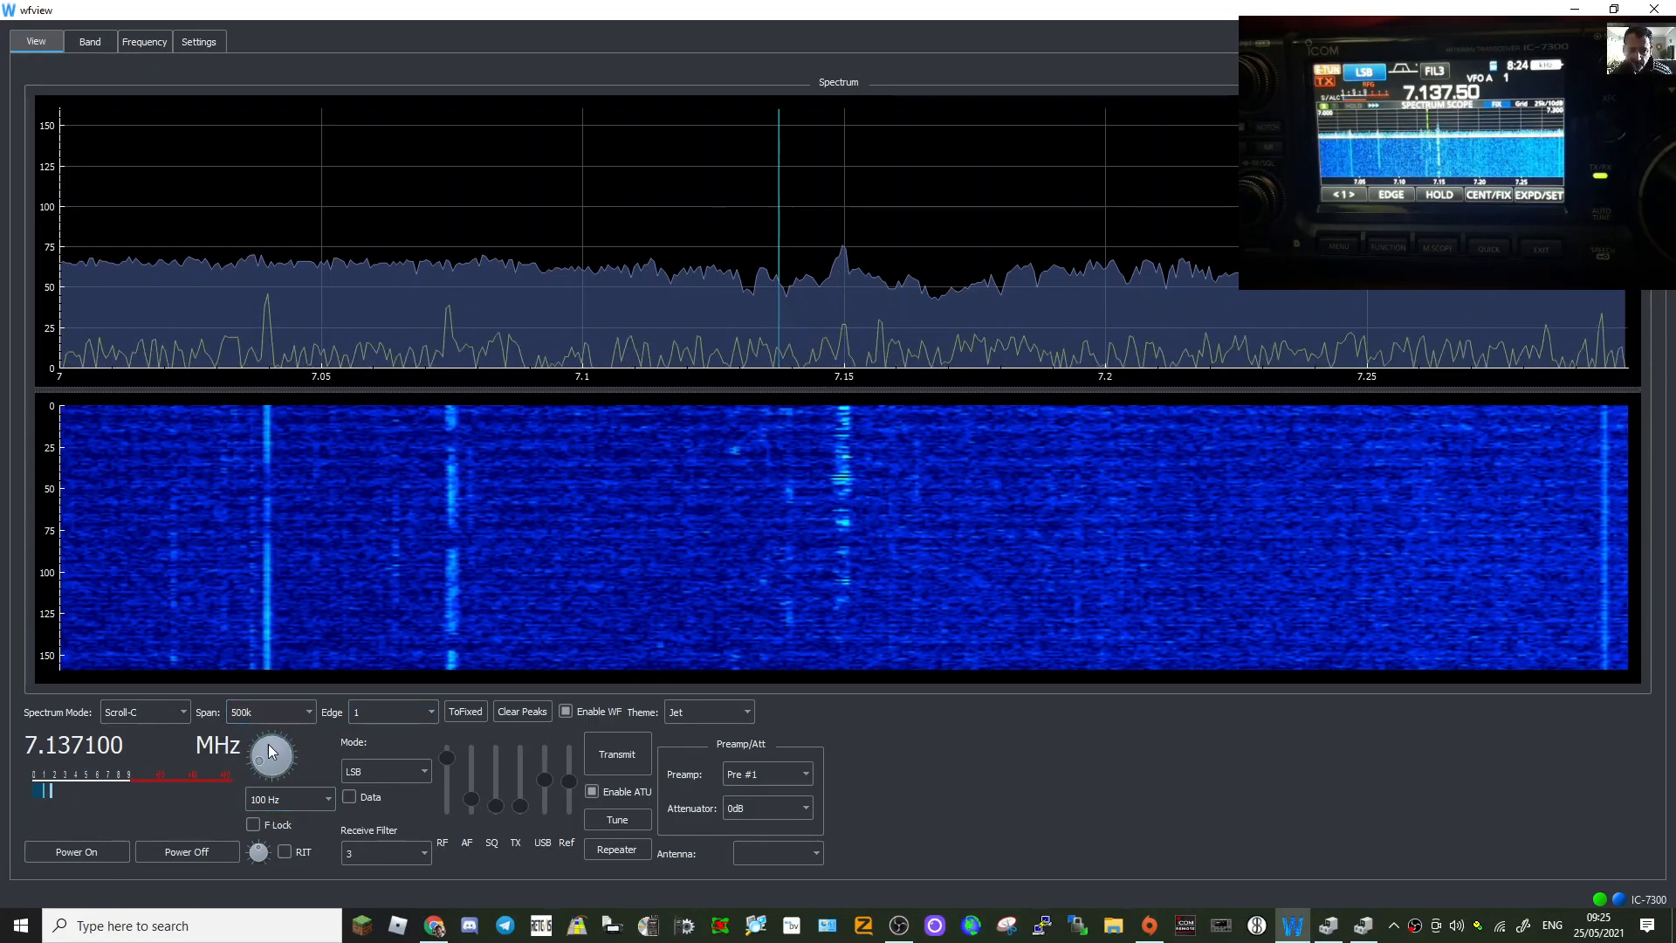
{"action": "left_click_drag", "start_coordinate": [272, 754], "coordinate": [267, 770]}
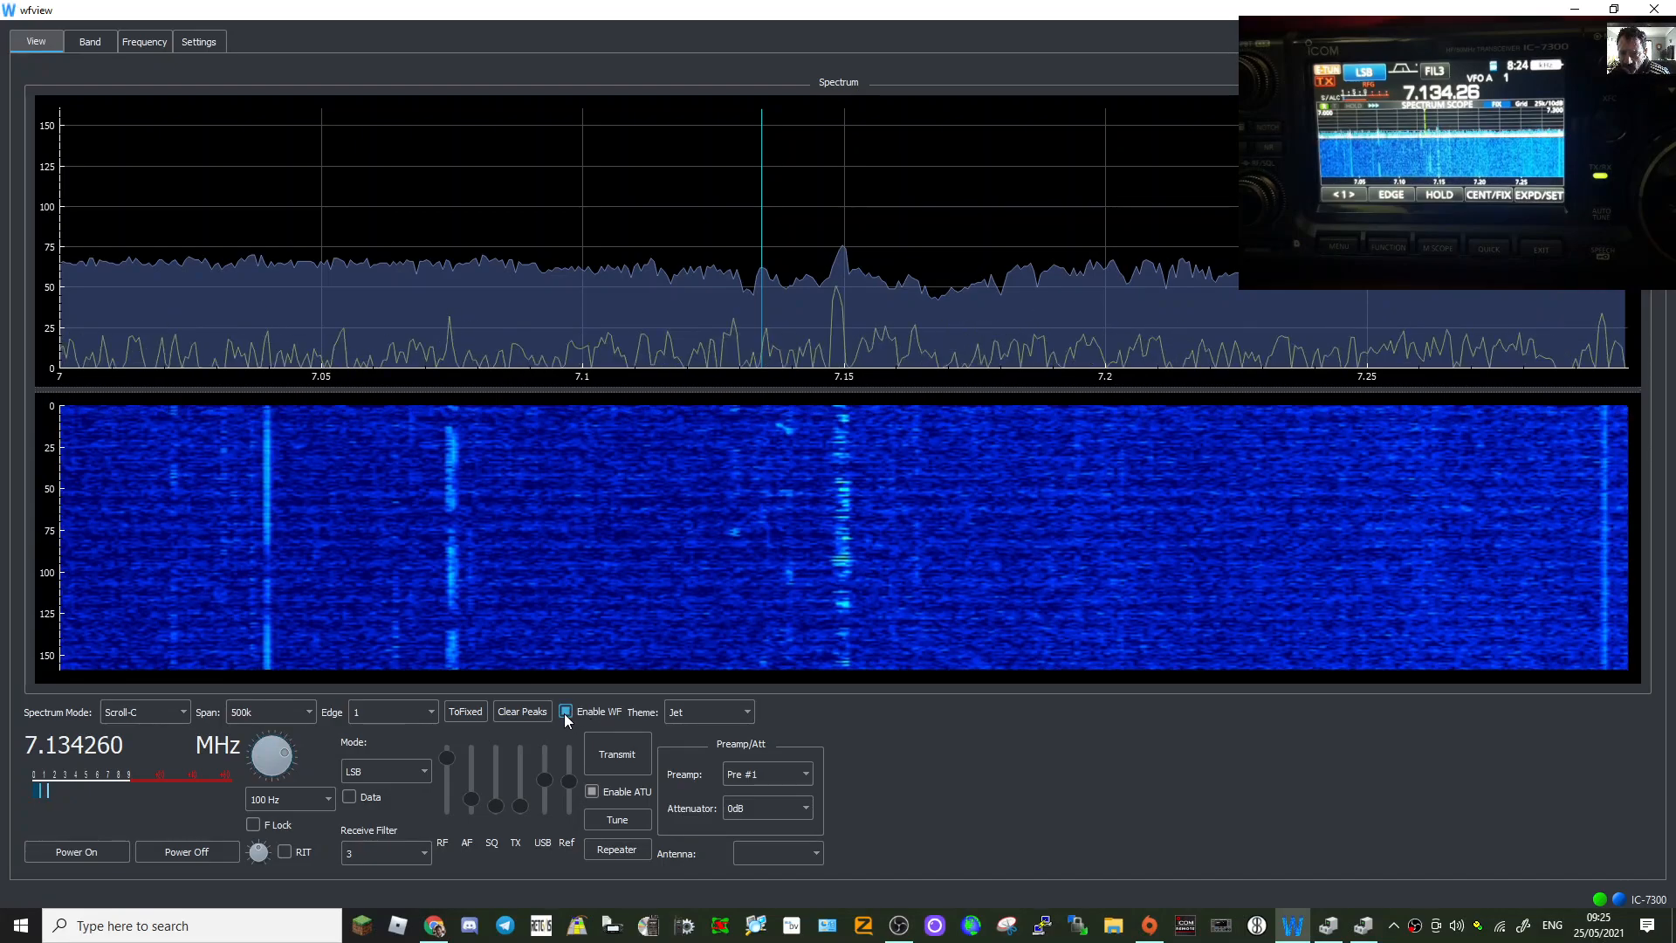
Toggle the waterfall and switch its colour theme to Thermal.
{"action": "left_click", "coordinate": [563, 710]}
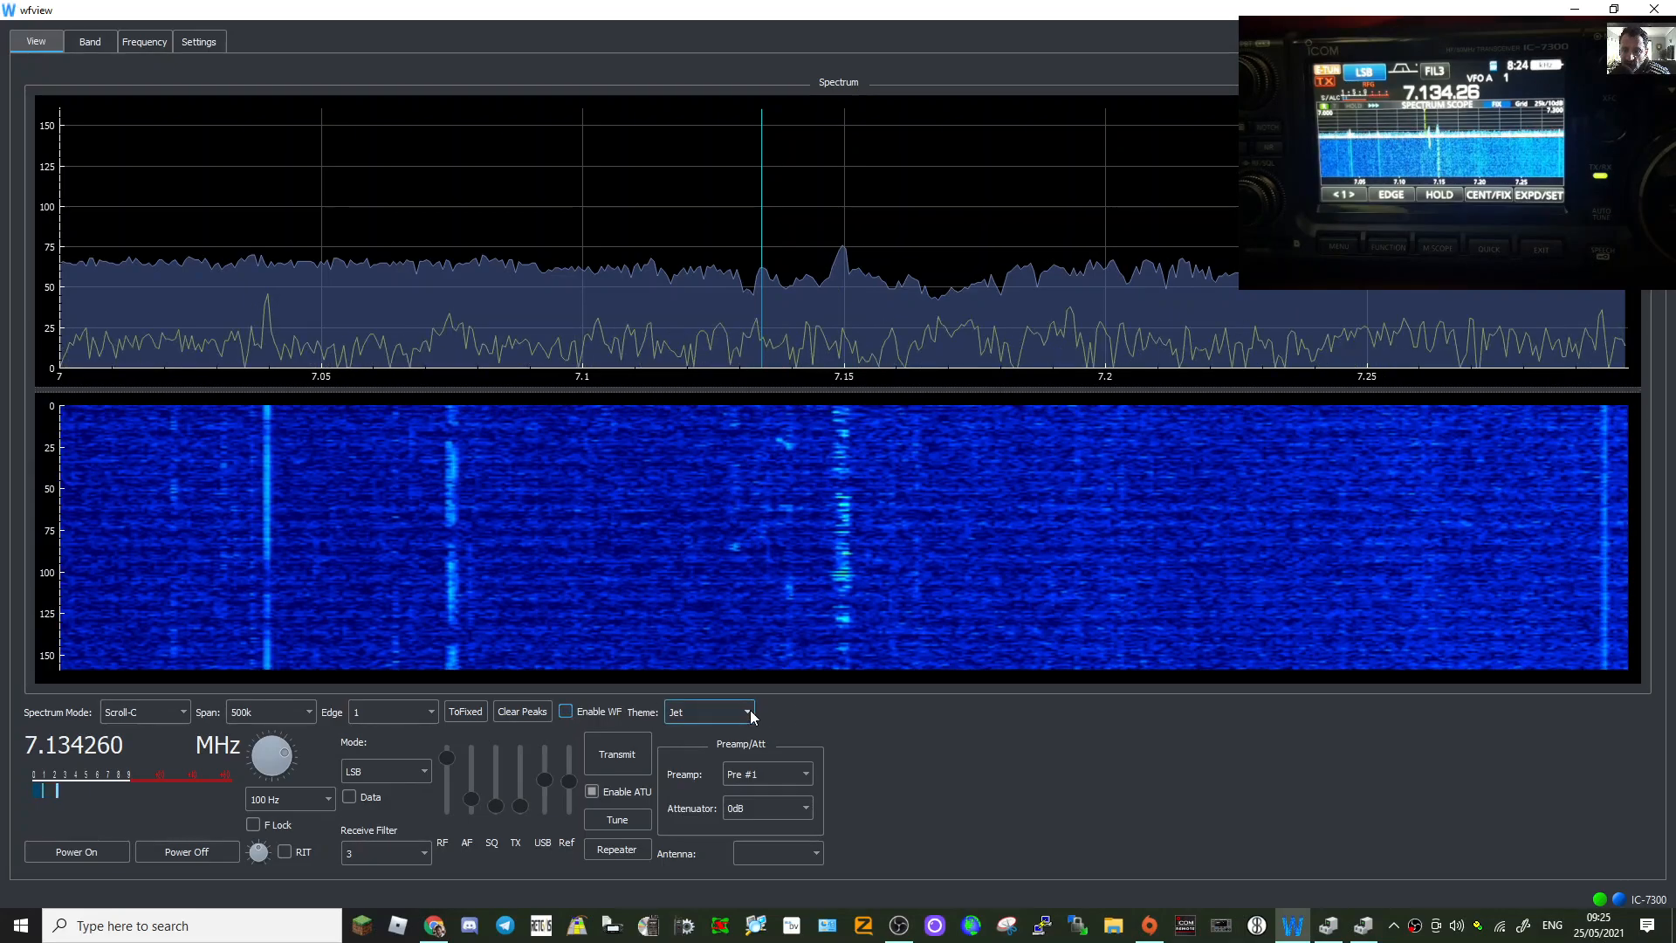
{"action": "left_click", "coordinate": [707, 710]}
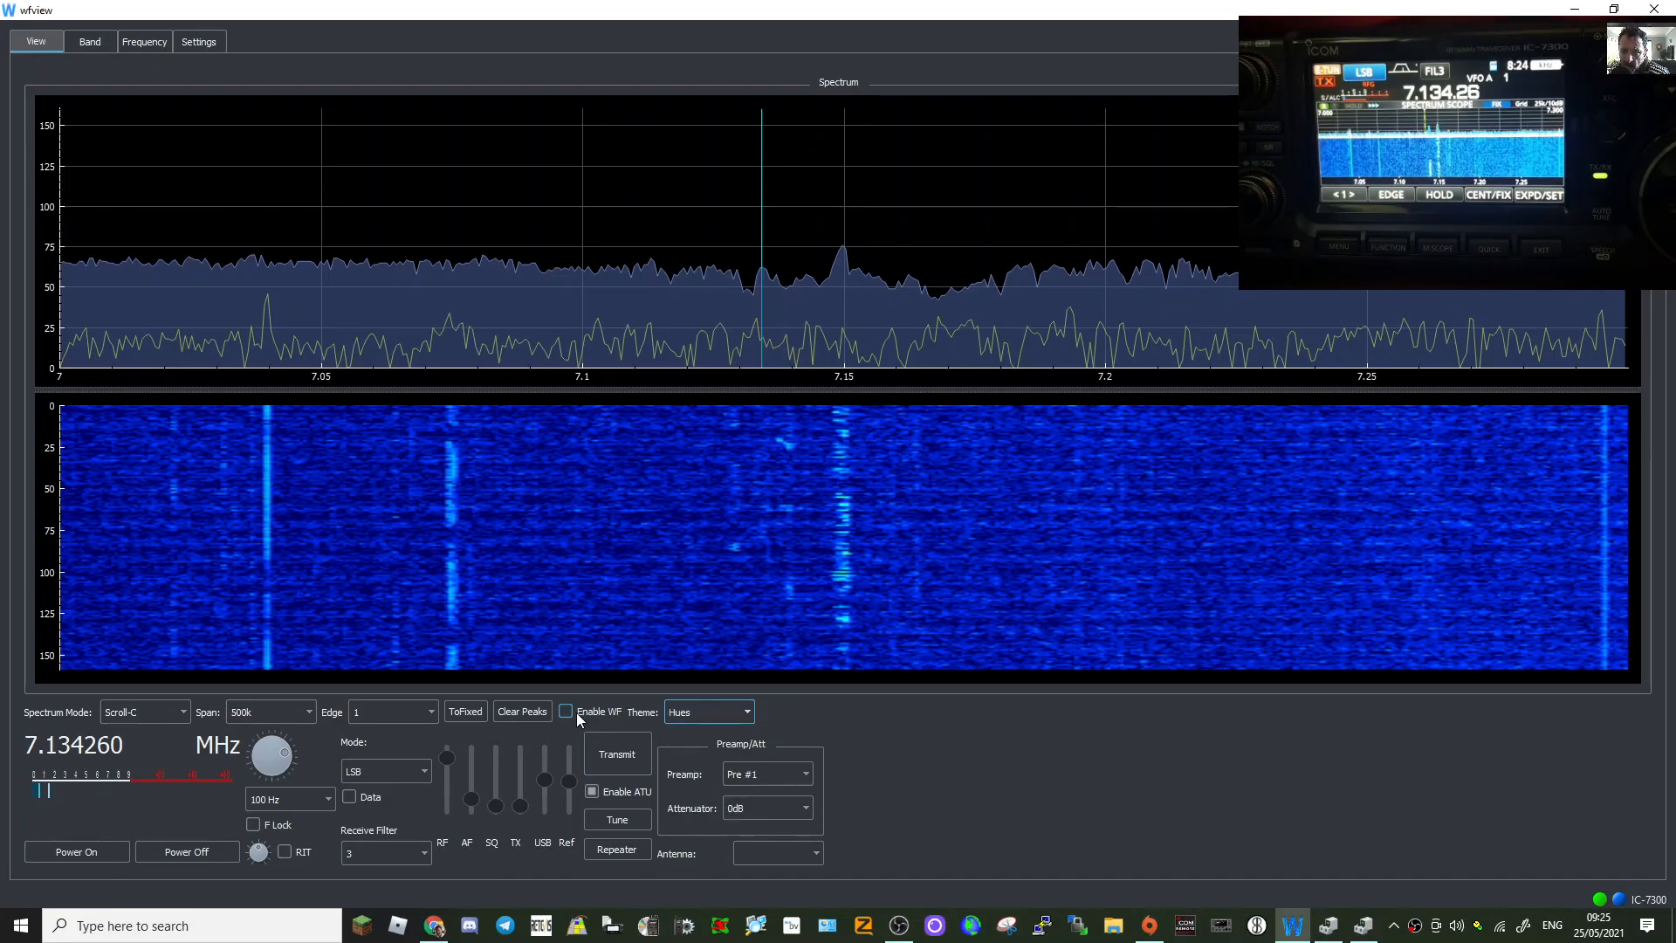
{"action": "left_click", "coordinate": [745, 710]}
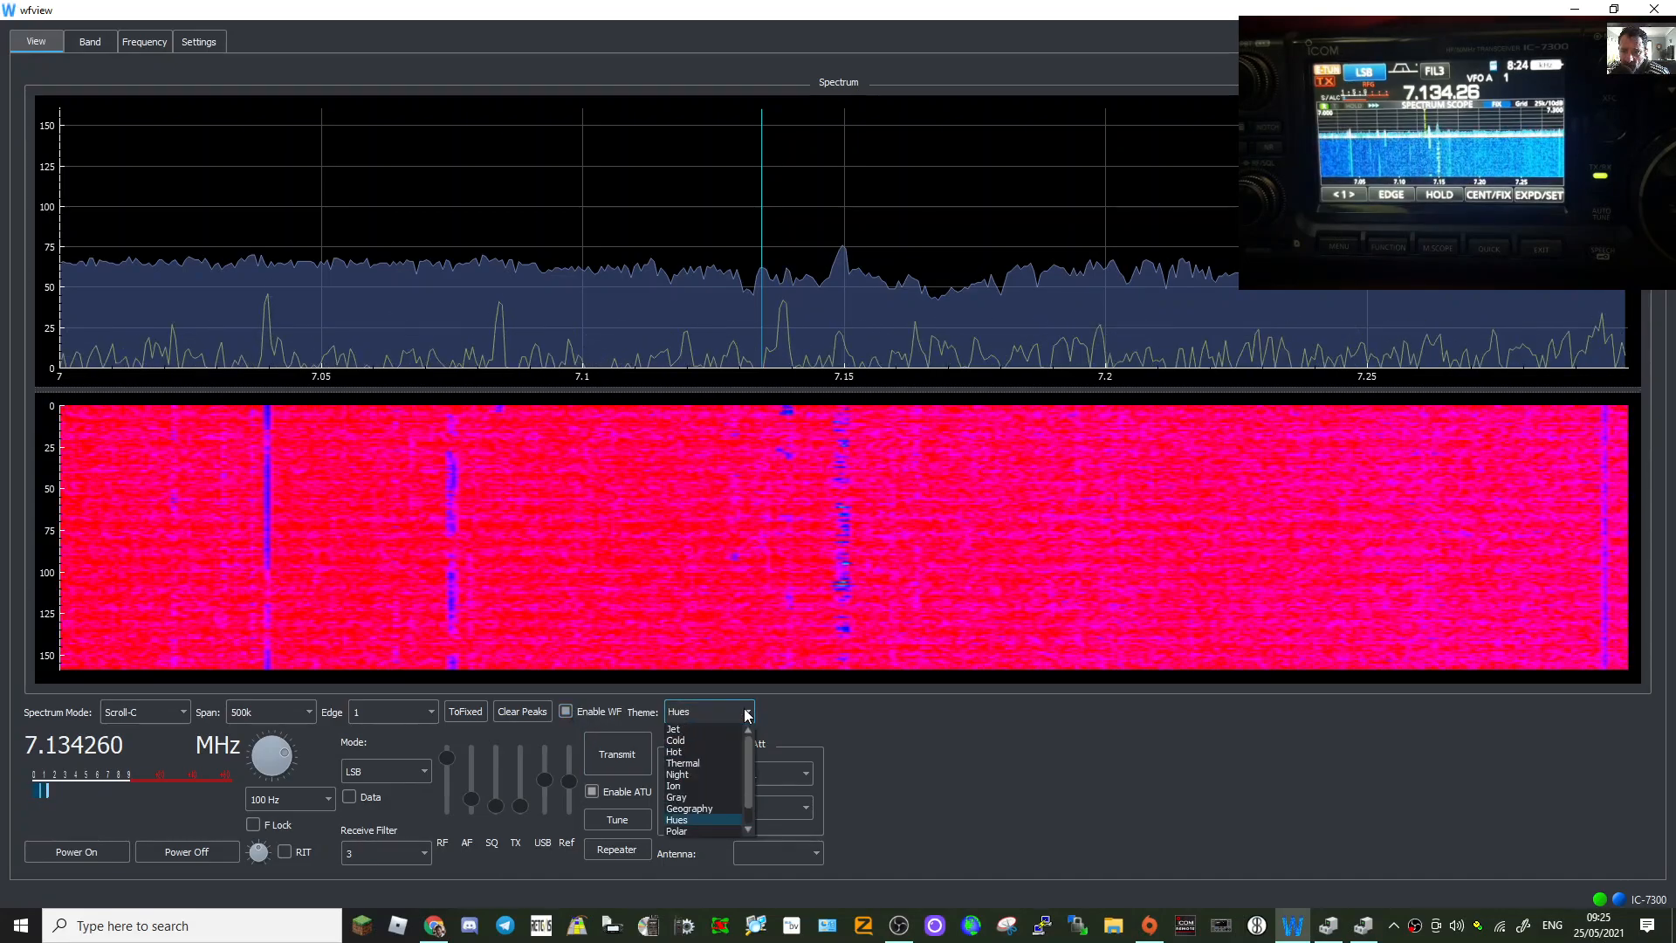
{"action": "left_click", "coordinate": [682, 763]}
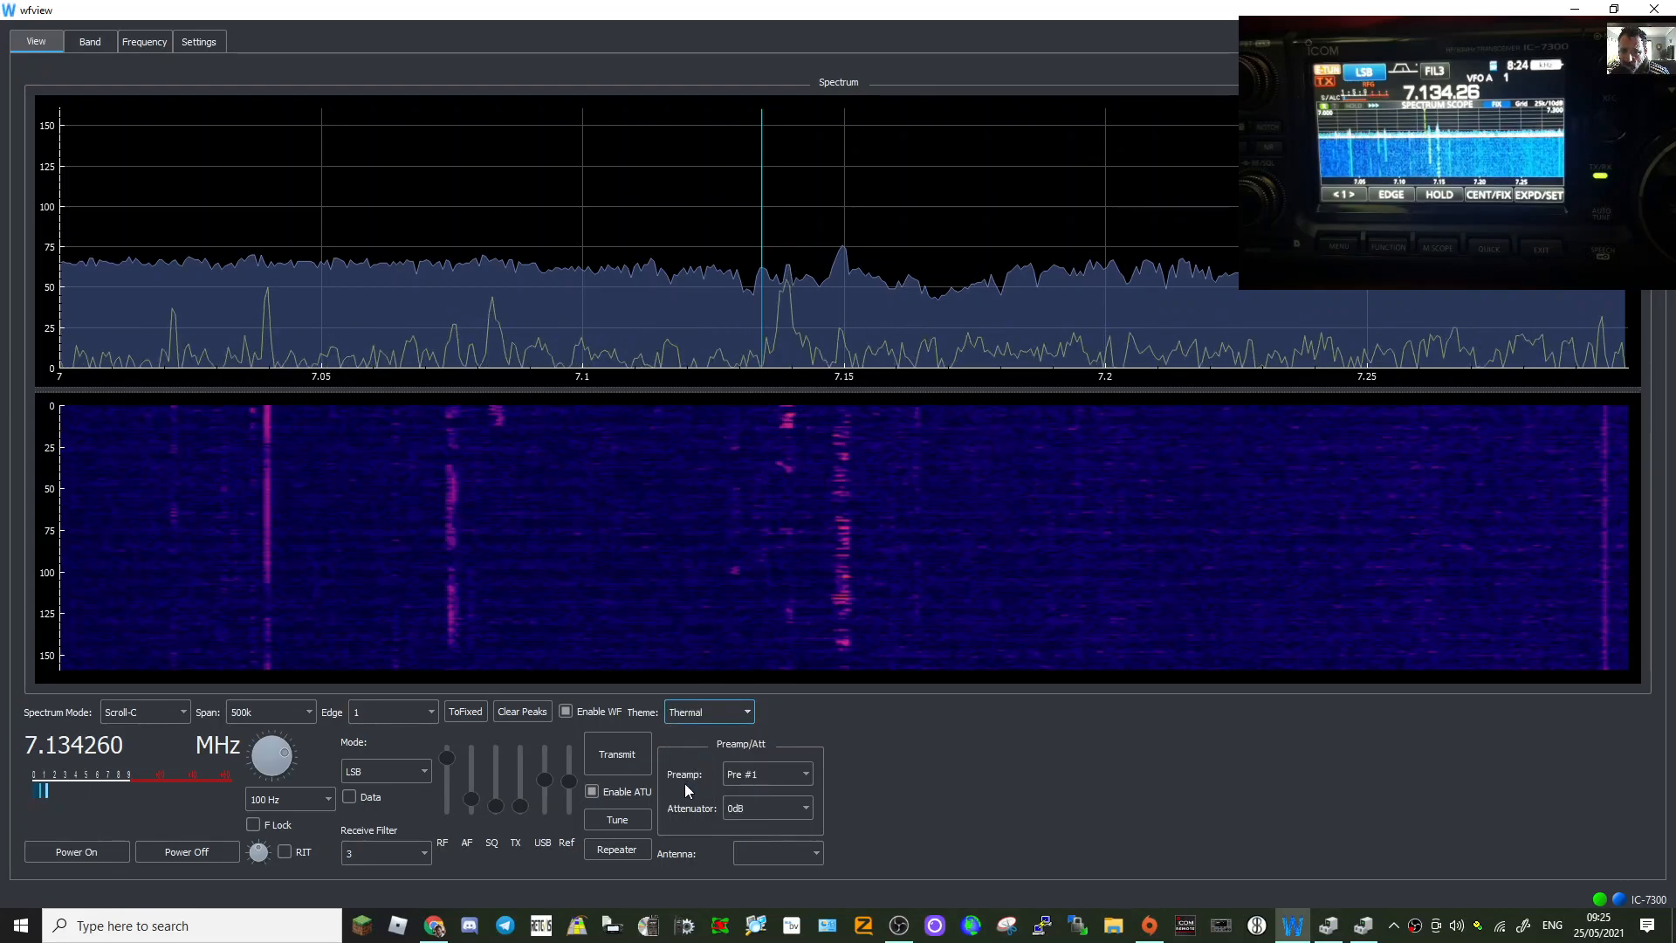
Change the waterfall theme to Cold, then start an antenna tuning cycle.
{"action": "left_click", "coordinate": [745, 711]}
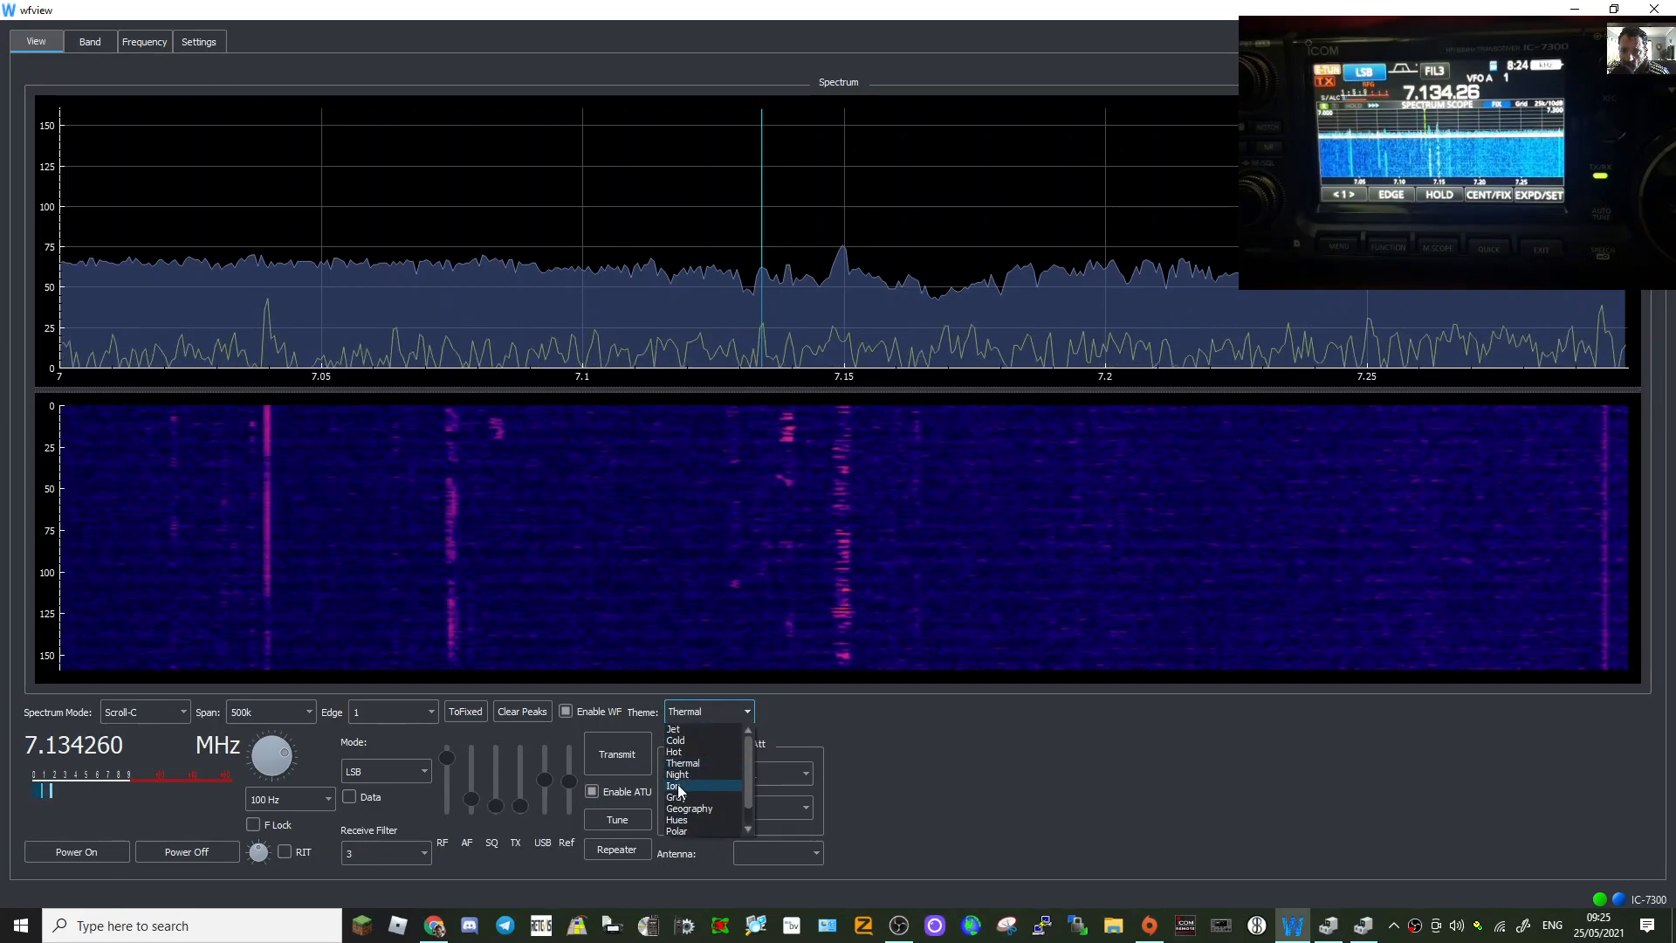
{"action": "left_click", "coordinate": [673, 786]}
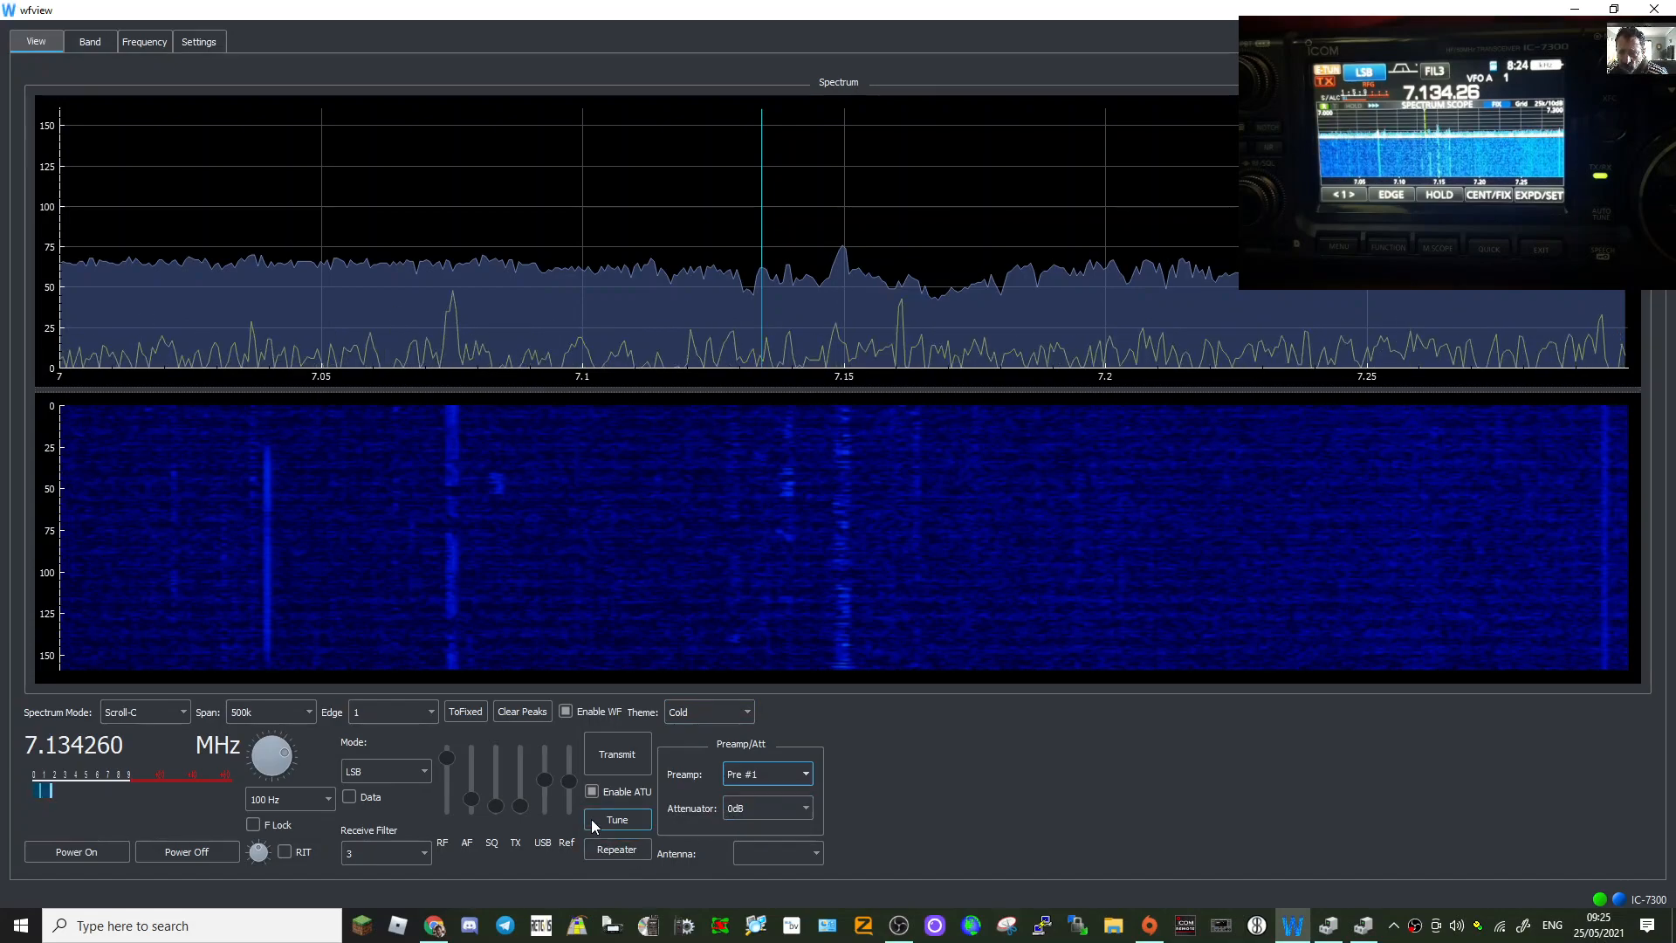
{"action": "left_click", "coordinate": [616, 818]}
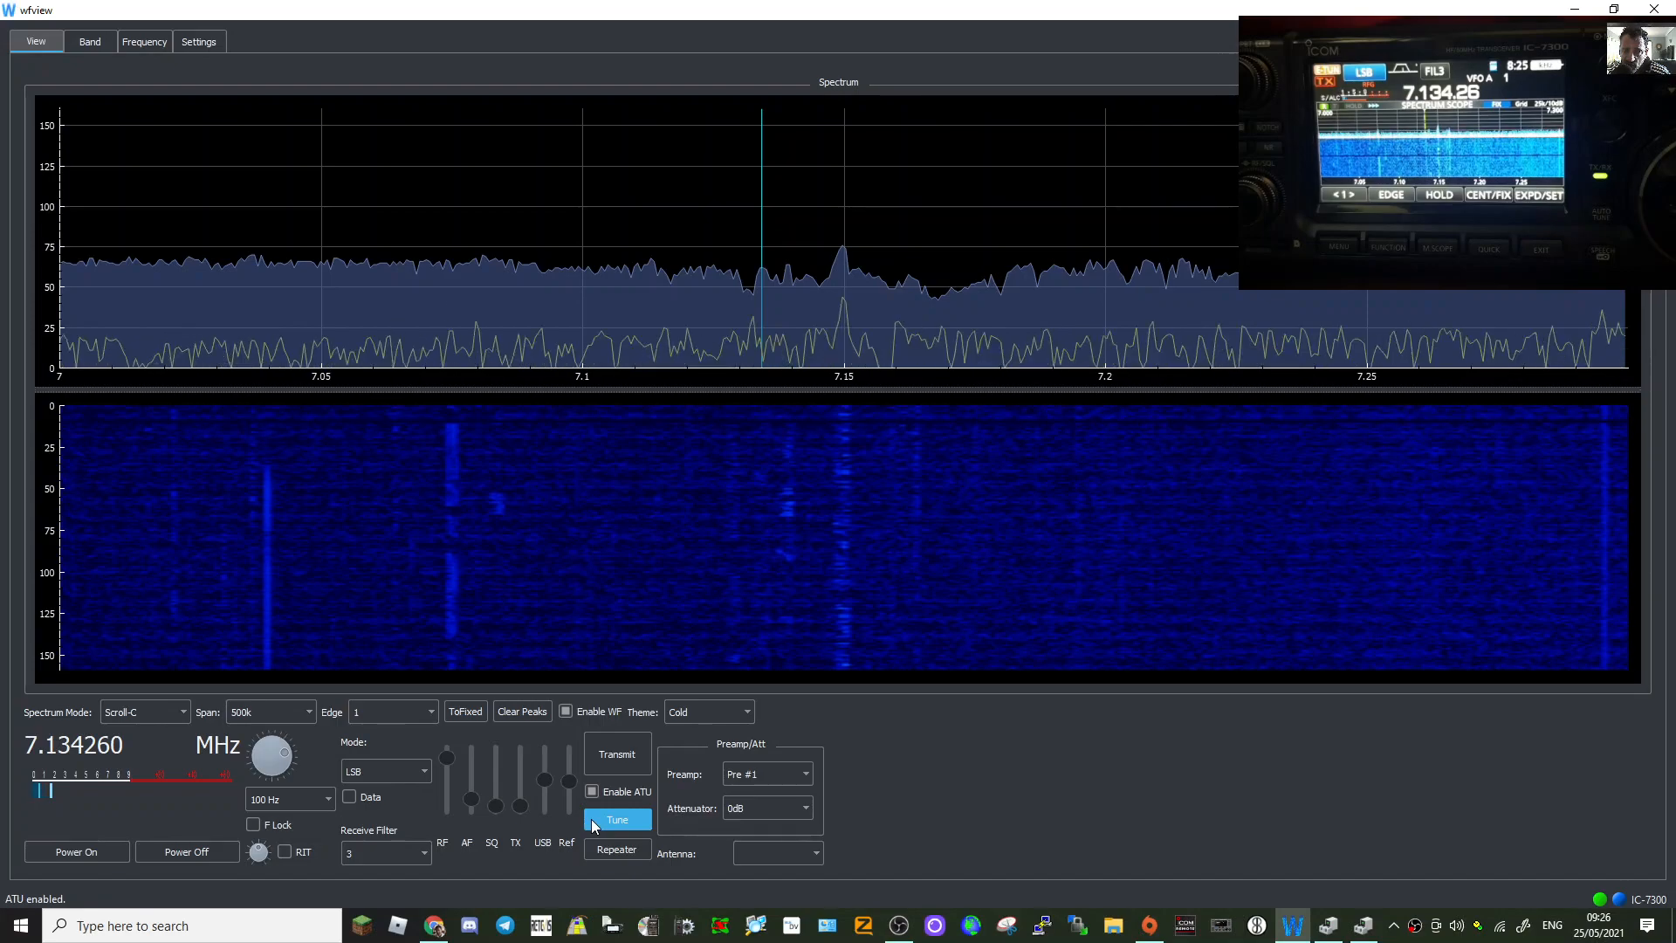
Trigger Tune on the radio and bring the wfview download page up in Chrome alongside.
{"action": "left_click", "coordinate": [616, 754]}
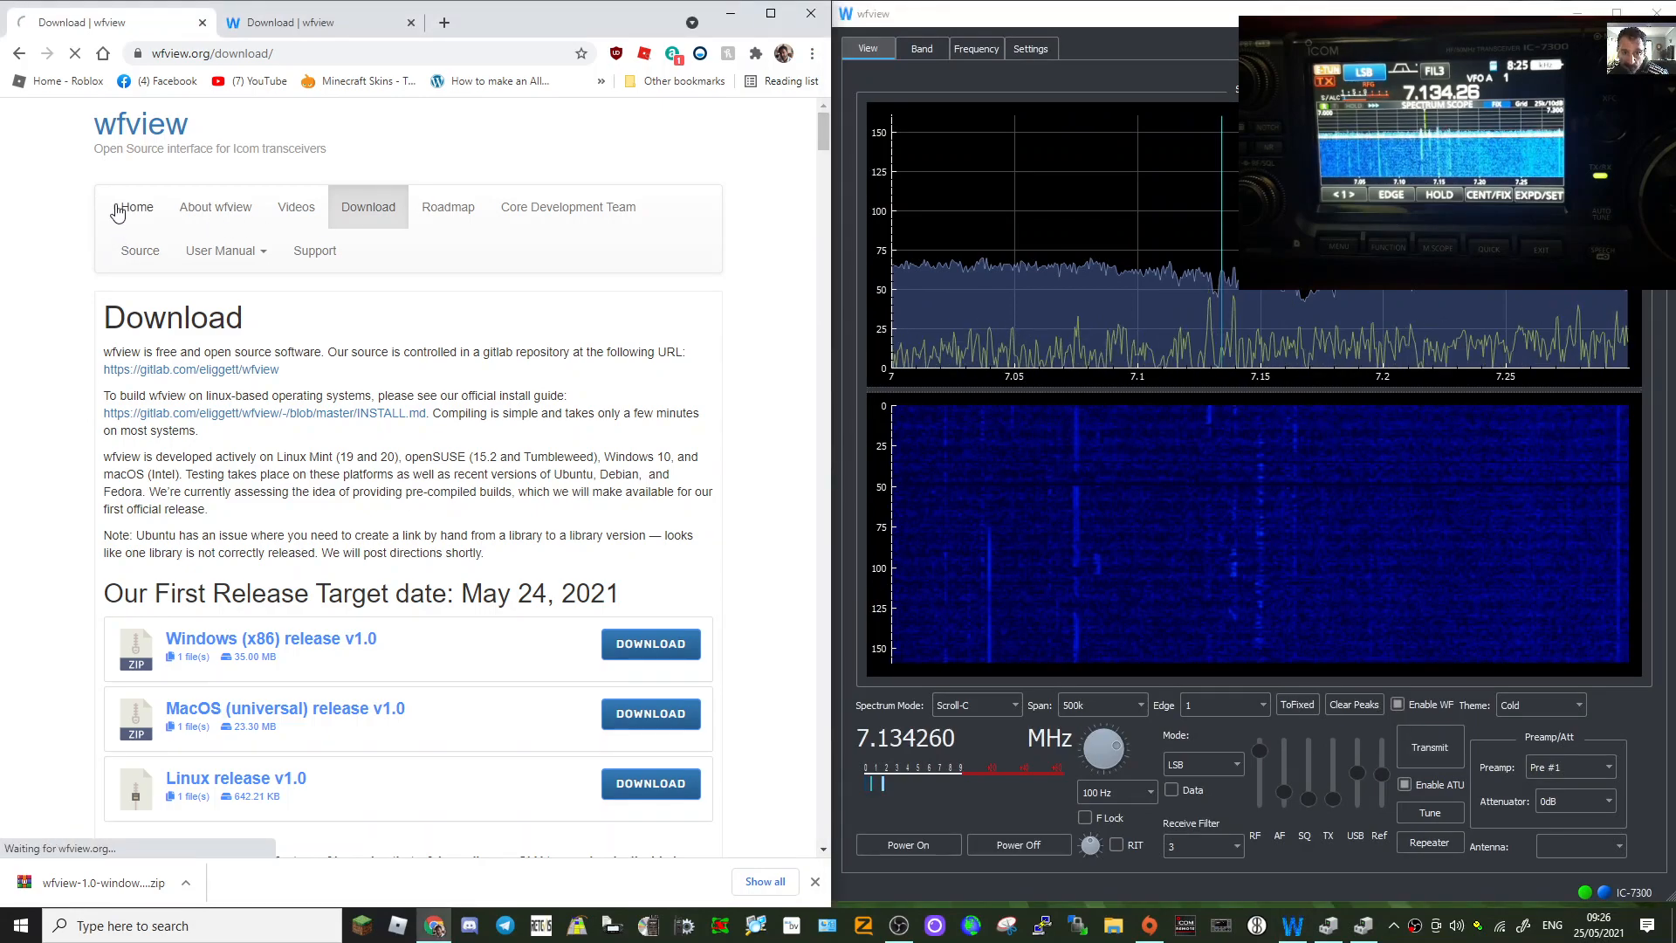
Scroll through the wfview home page, then open the downloaded Windows v1.0 zip in WinRAR.
{"action": "left_click", "coordinate": [136, 206]}
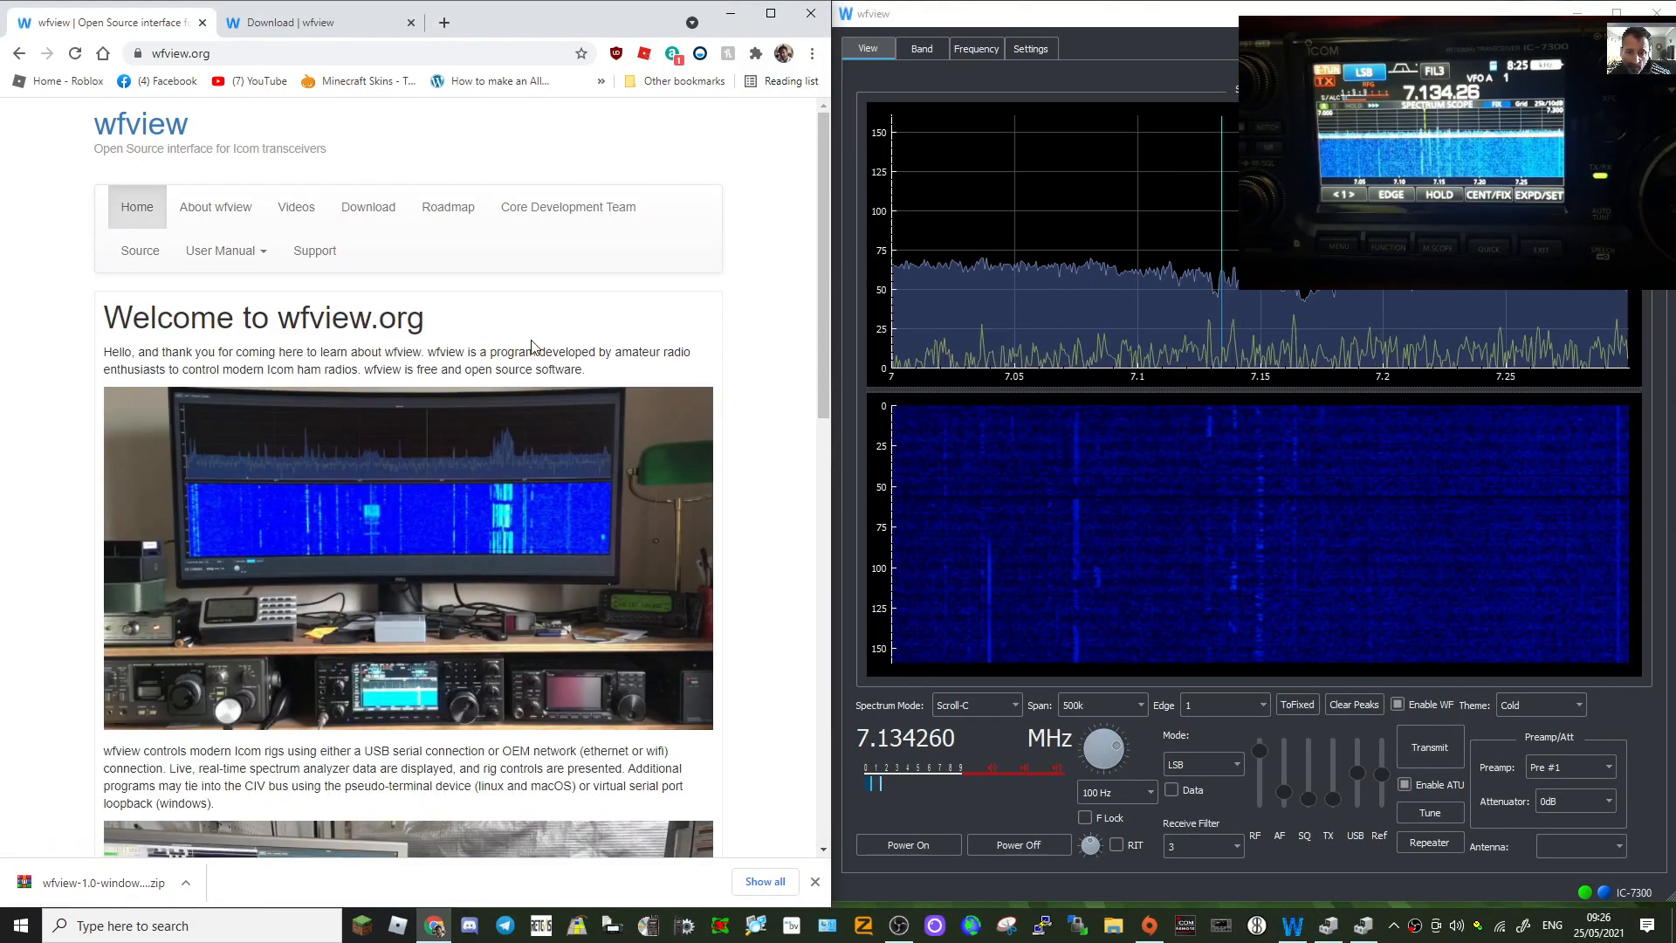
{"action": "scroll", "scroll_direction": "down", "scroll_amount": 3}
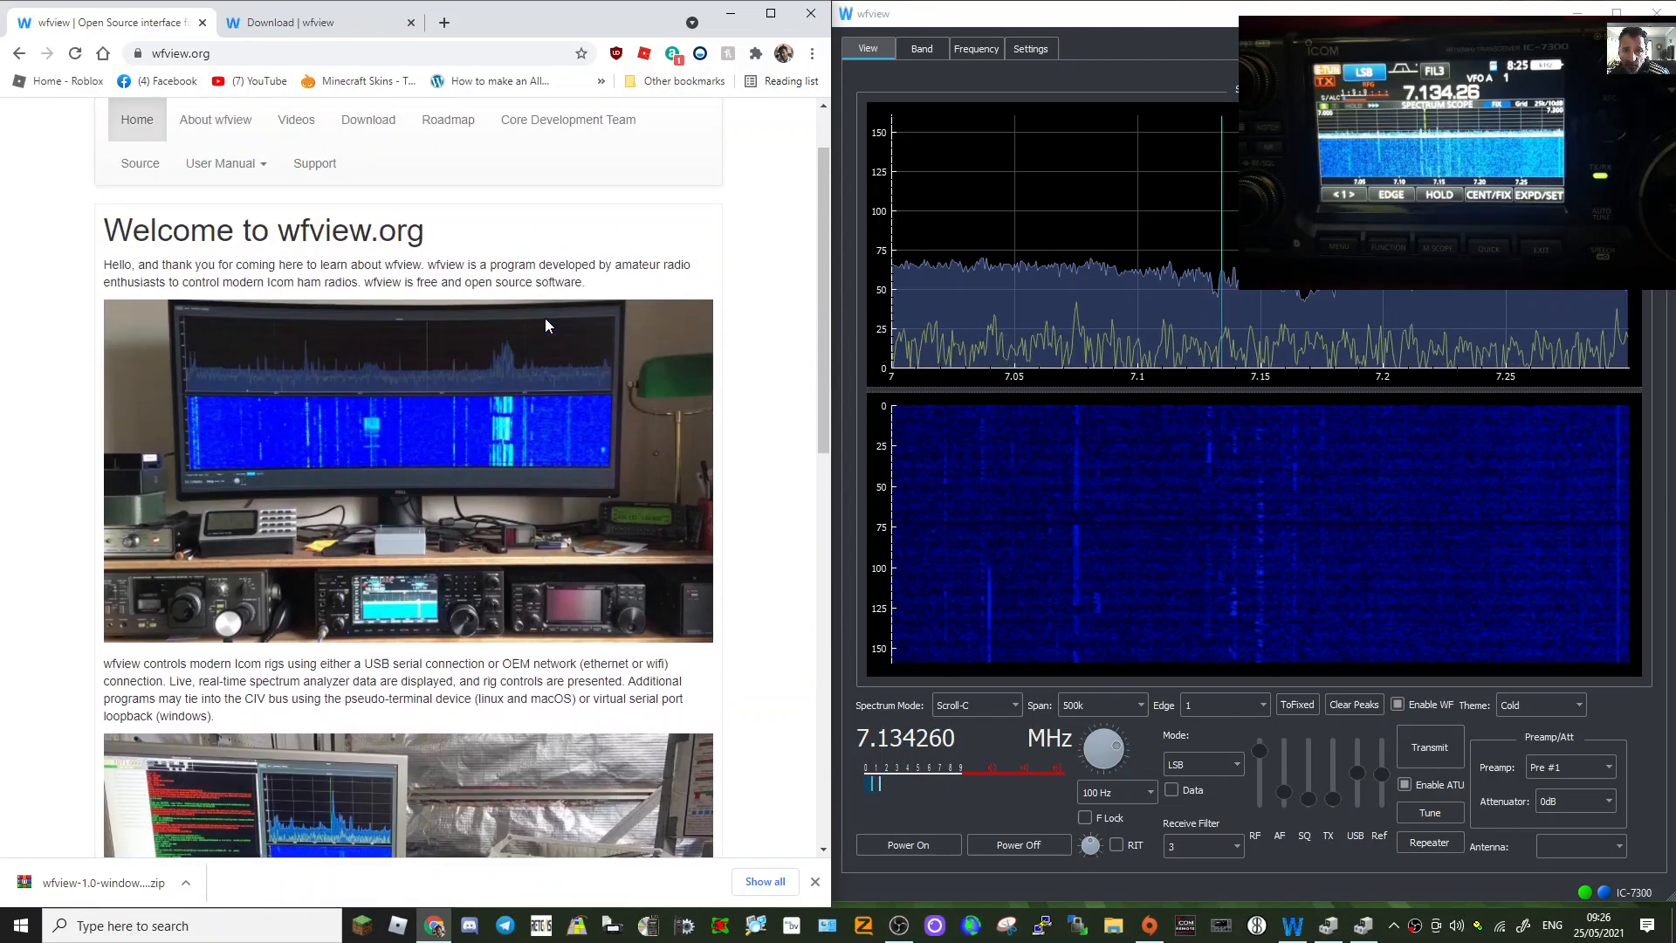
{"action": "scroll", "scroll_direction": "down", "scroll_amount": 3}
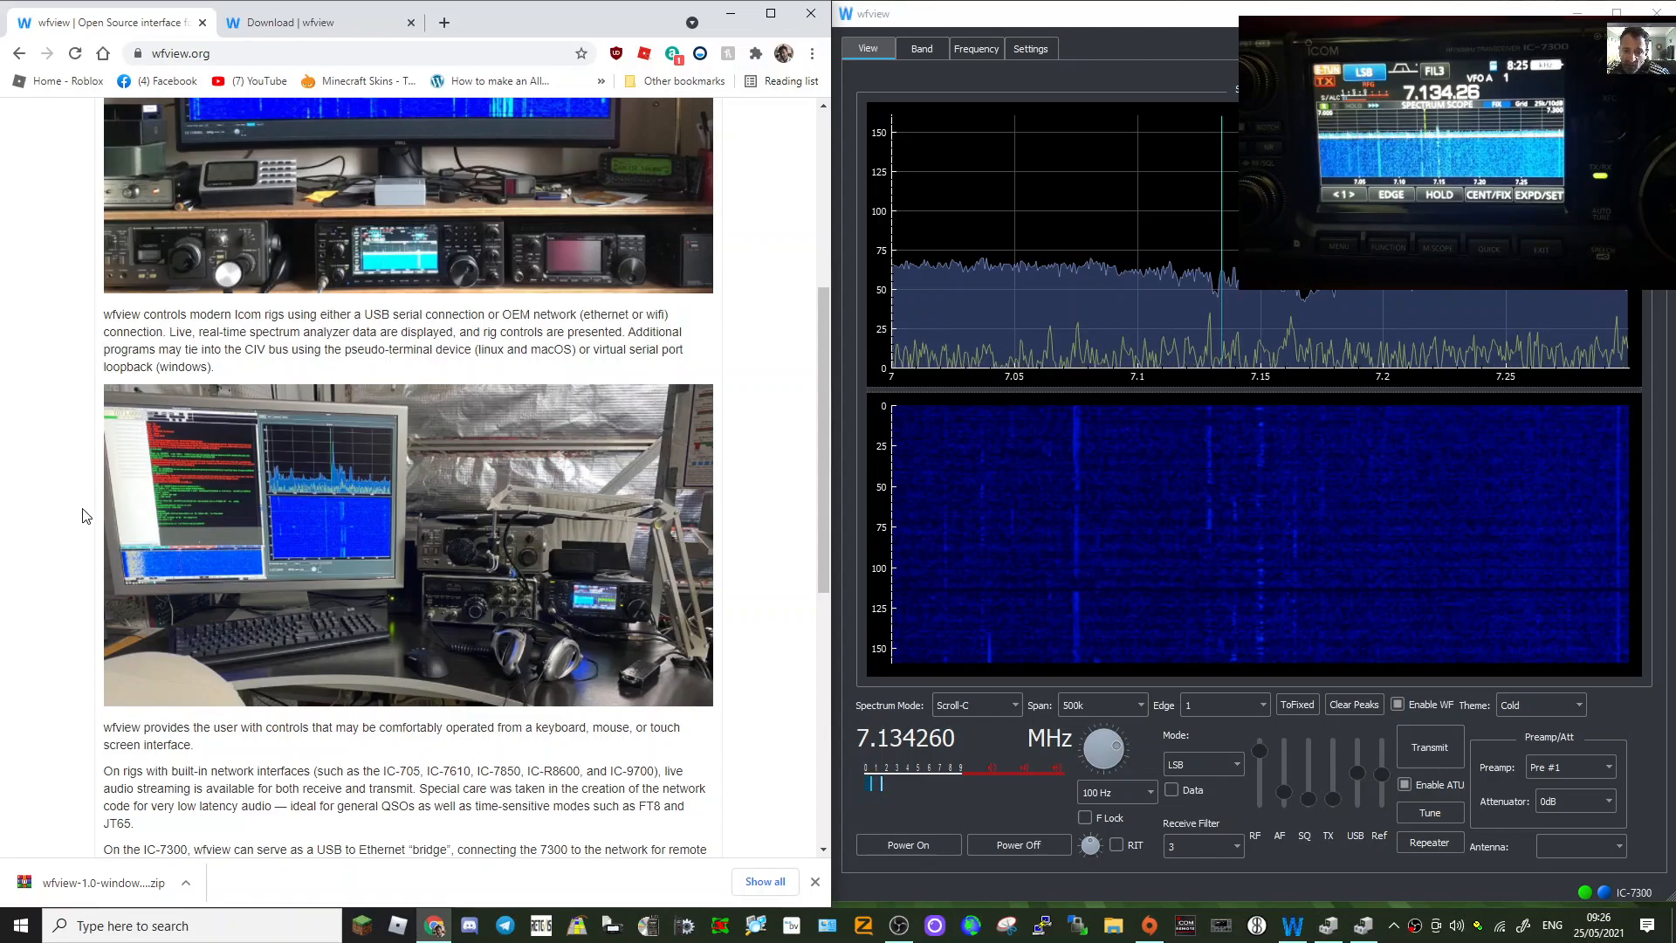
{"action": "scroll", "scroll_direction": "down", "scroll_amount": 3}
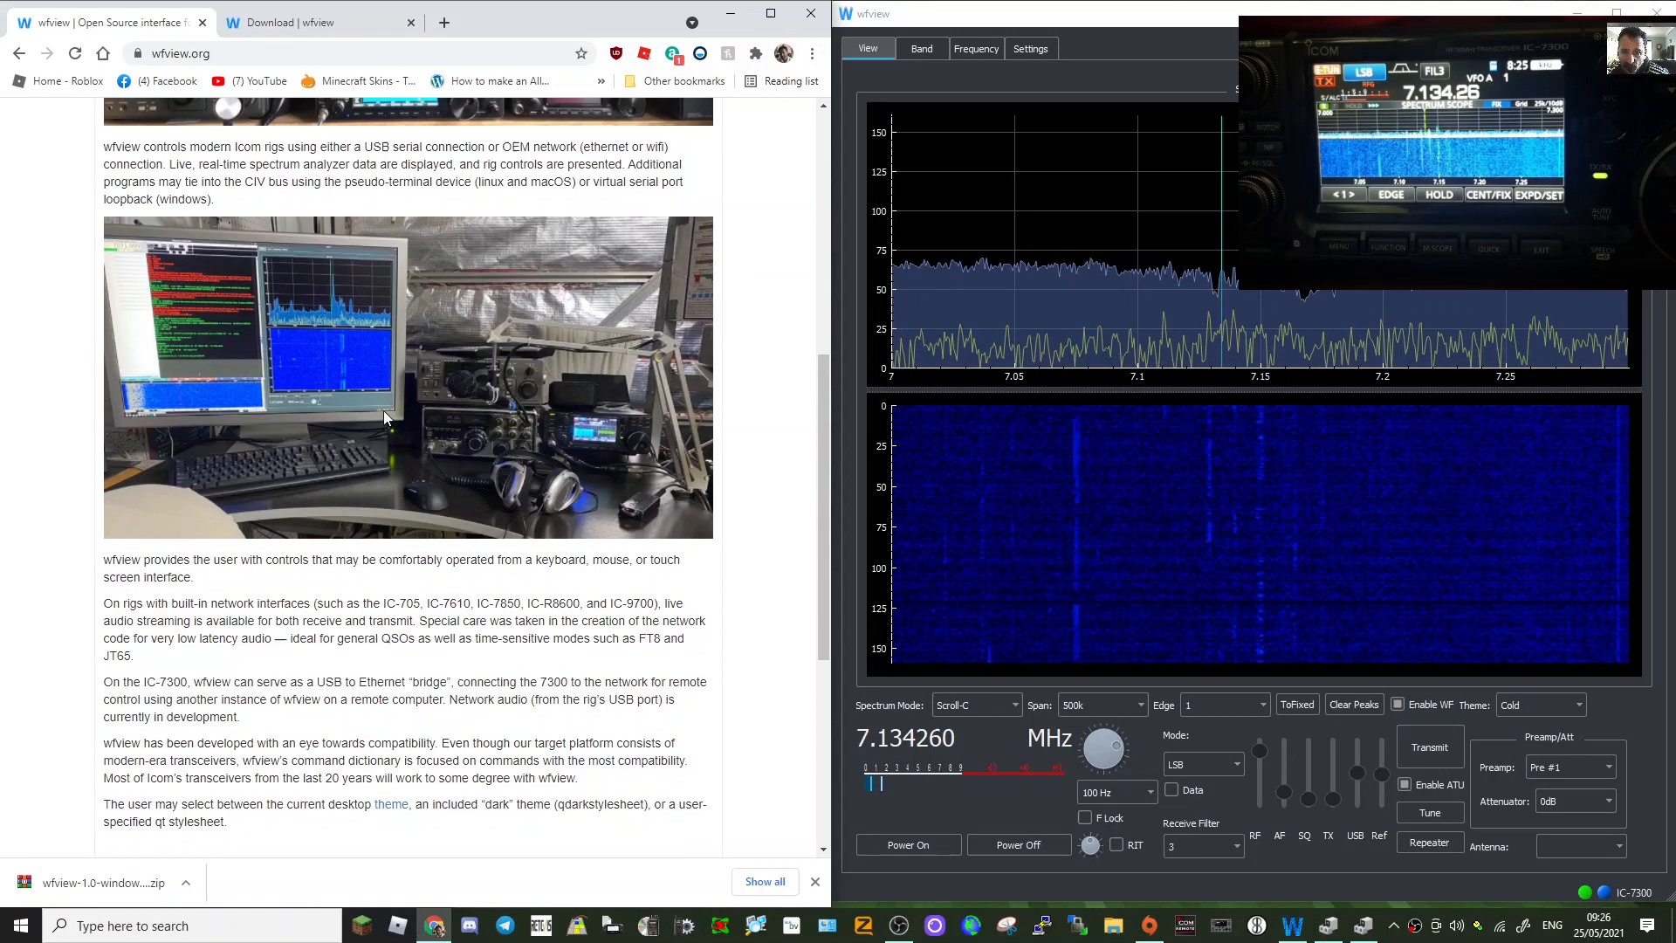
{"action": "scroll", "scroll_direction": "up", "scroll_amount": 3}
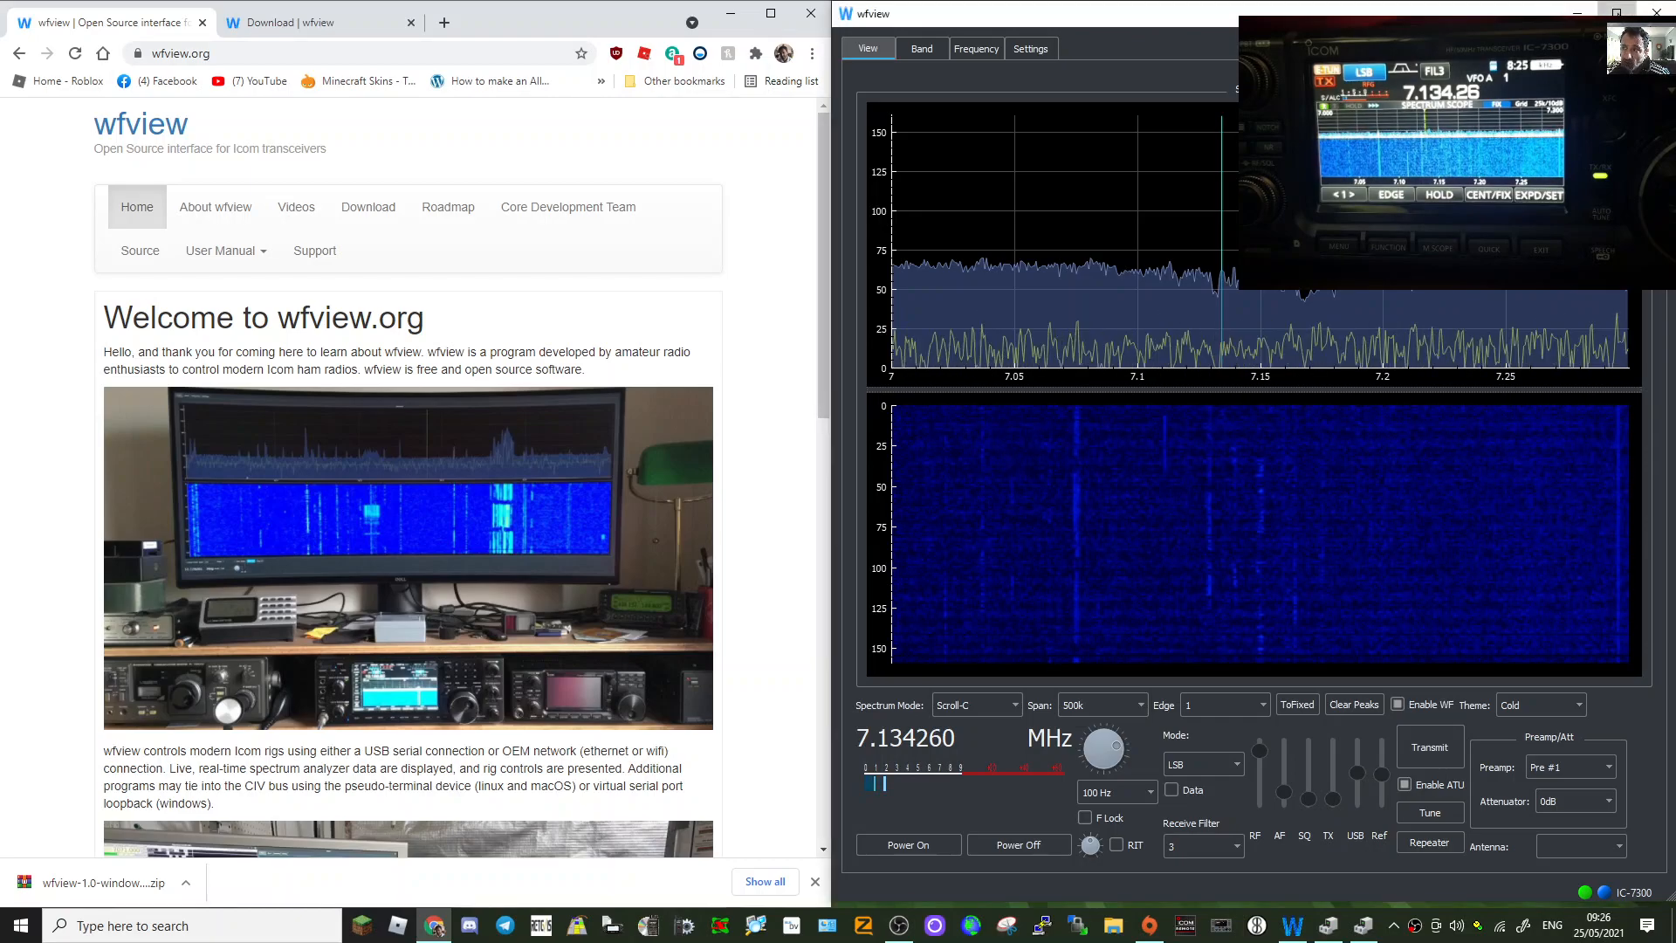
{"action": "left_click", "coordinate": [1429, 746]}
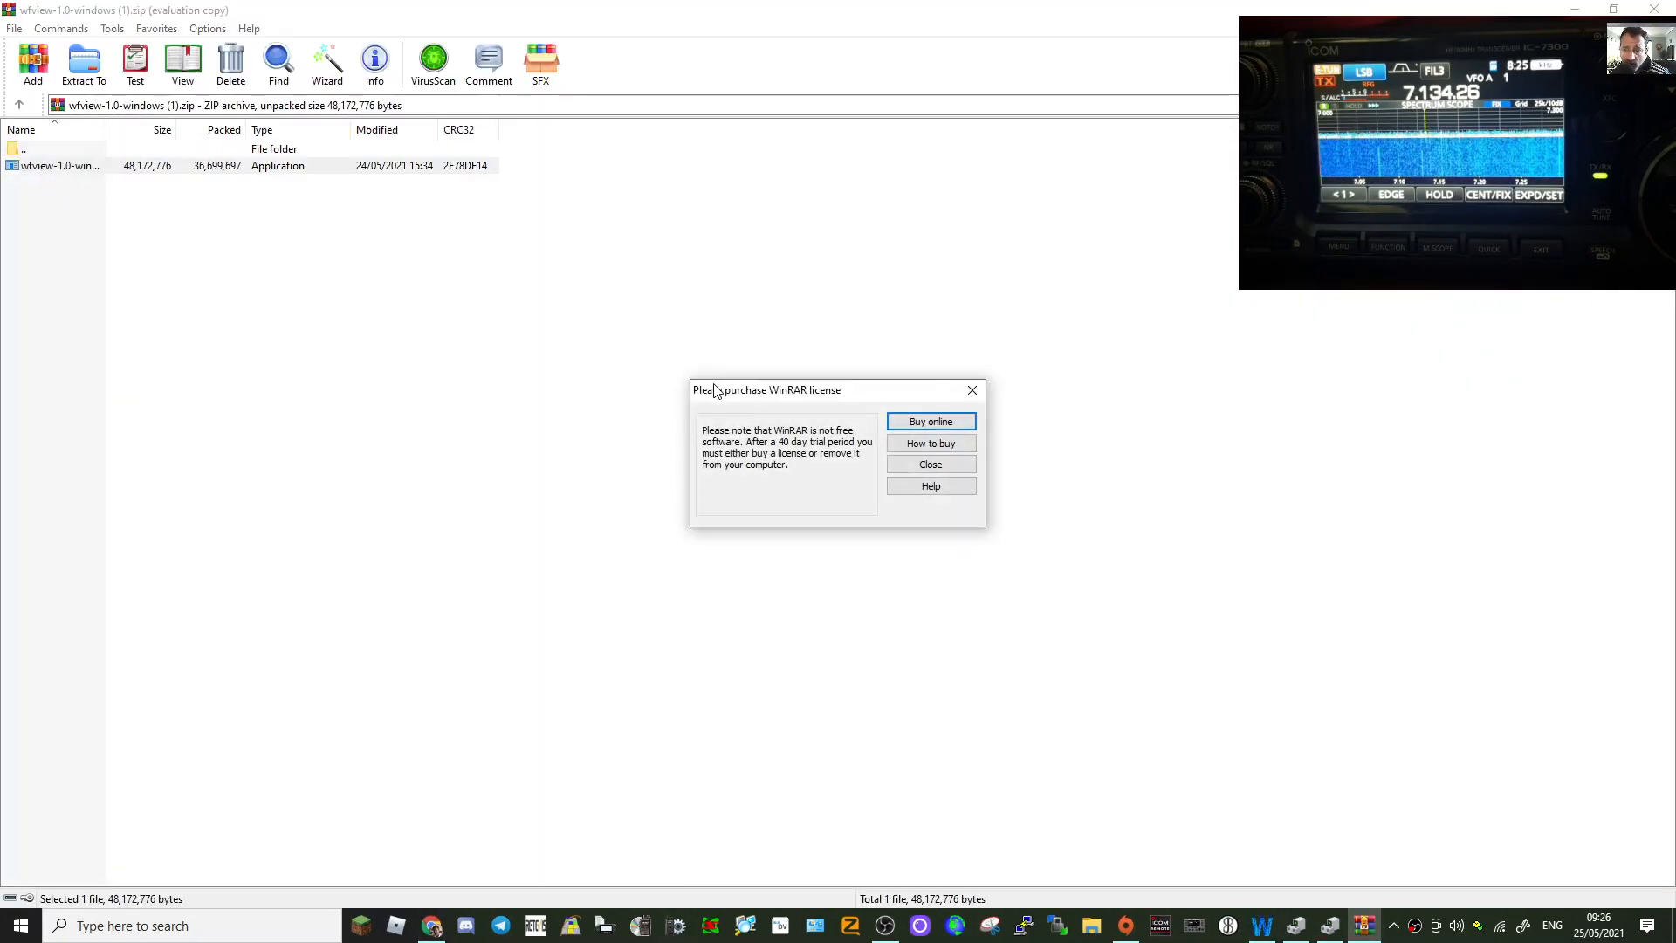
Launch the wfview installer from the archive and advance until it reports an existing installation.
{"action": "left_click", "coordinate": [929, 464]}
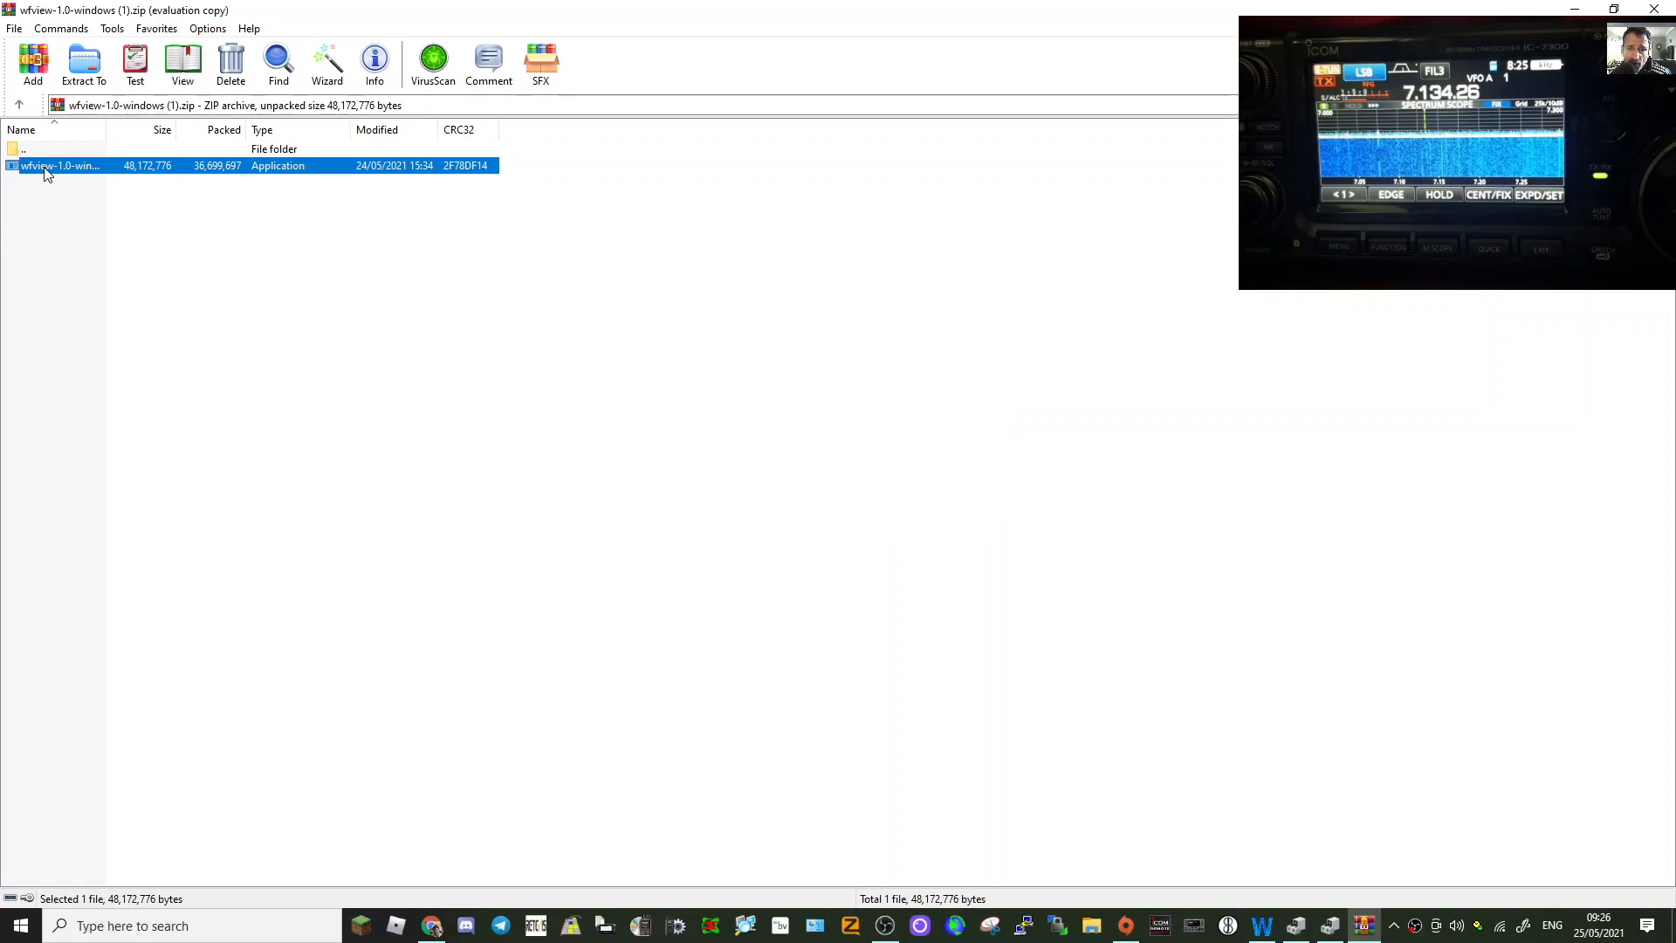
{"action": "double_click", "coordinate": [62, 166]}
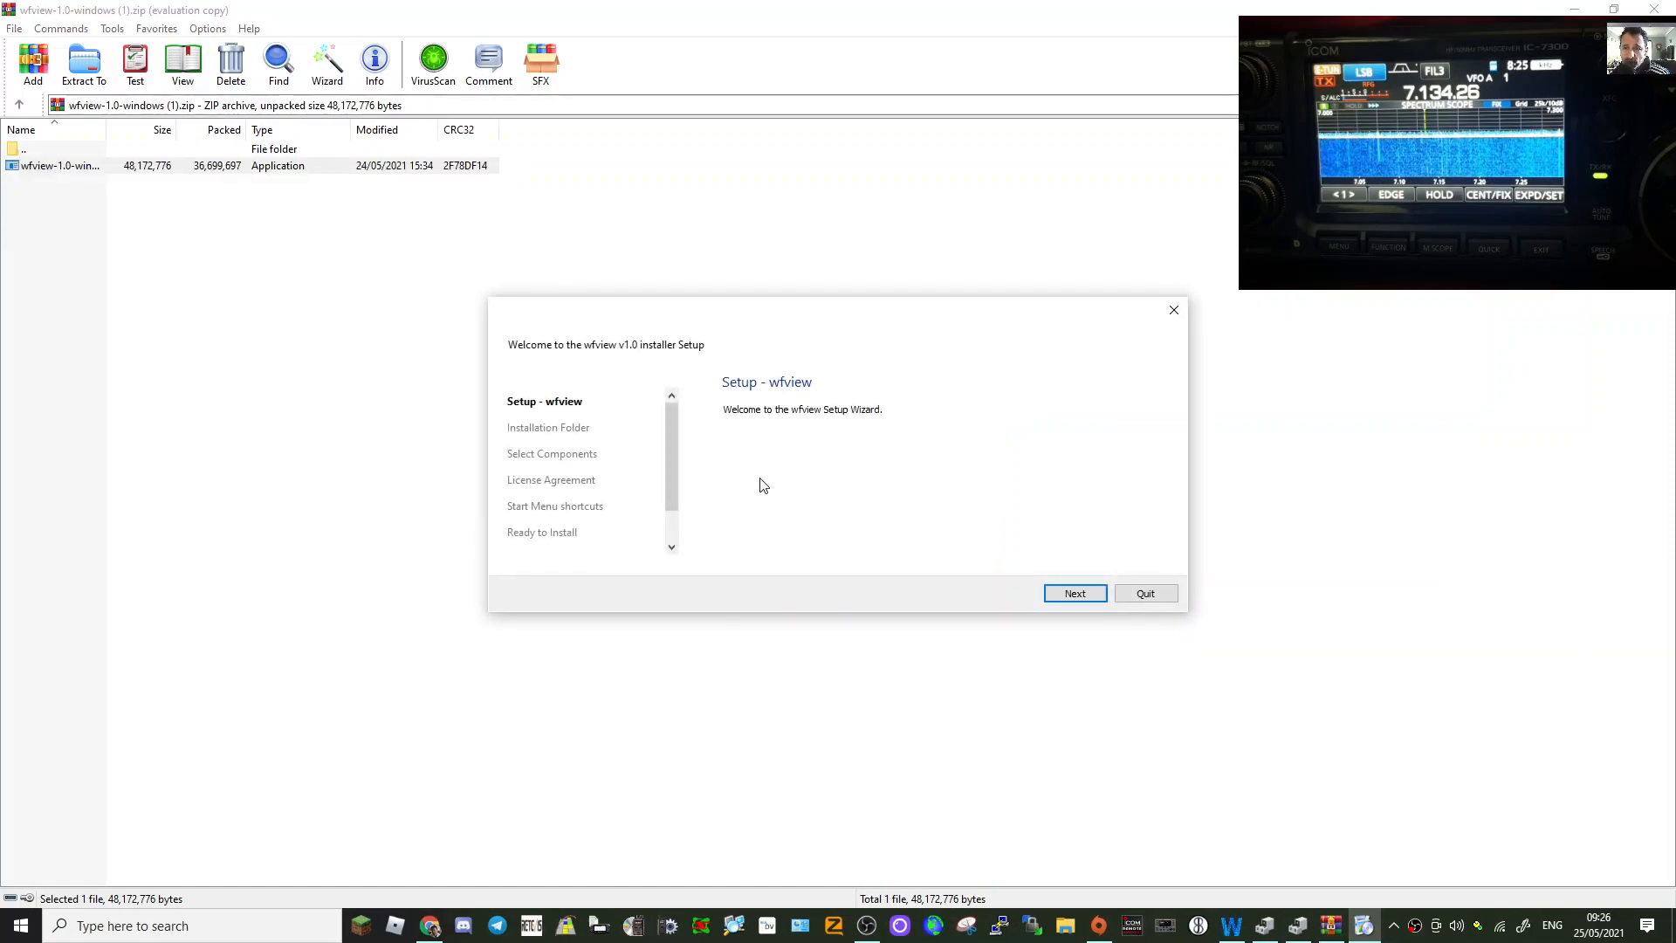
{"action": "left_click", "coordinate": [1074, 594]}
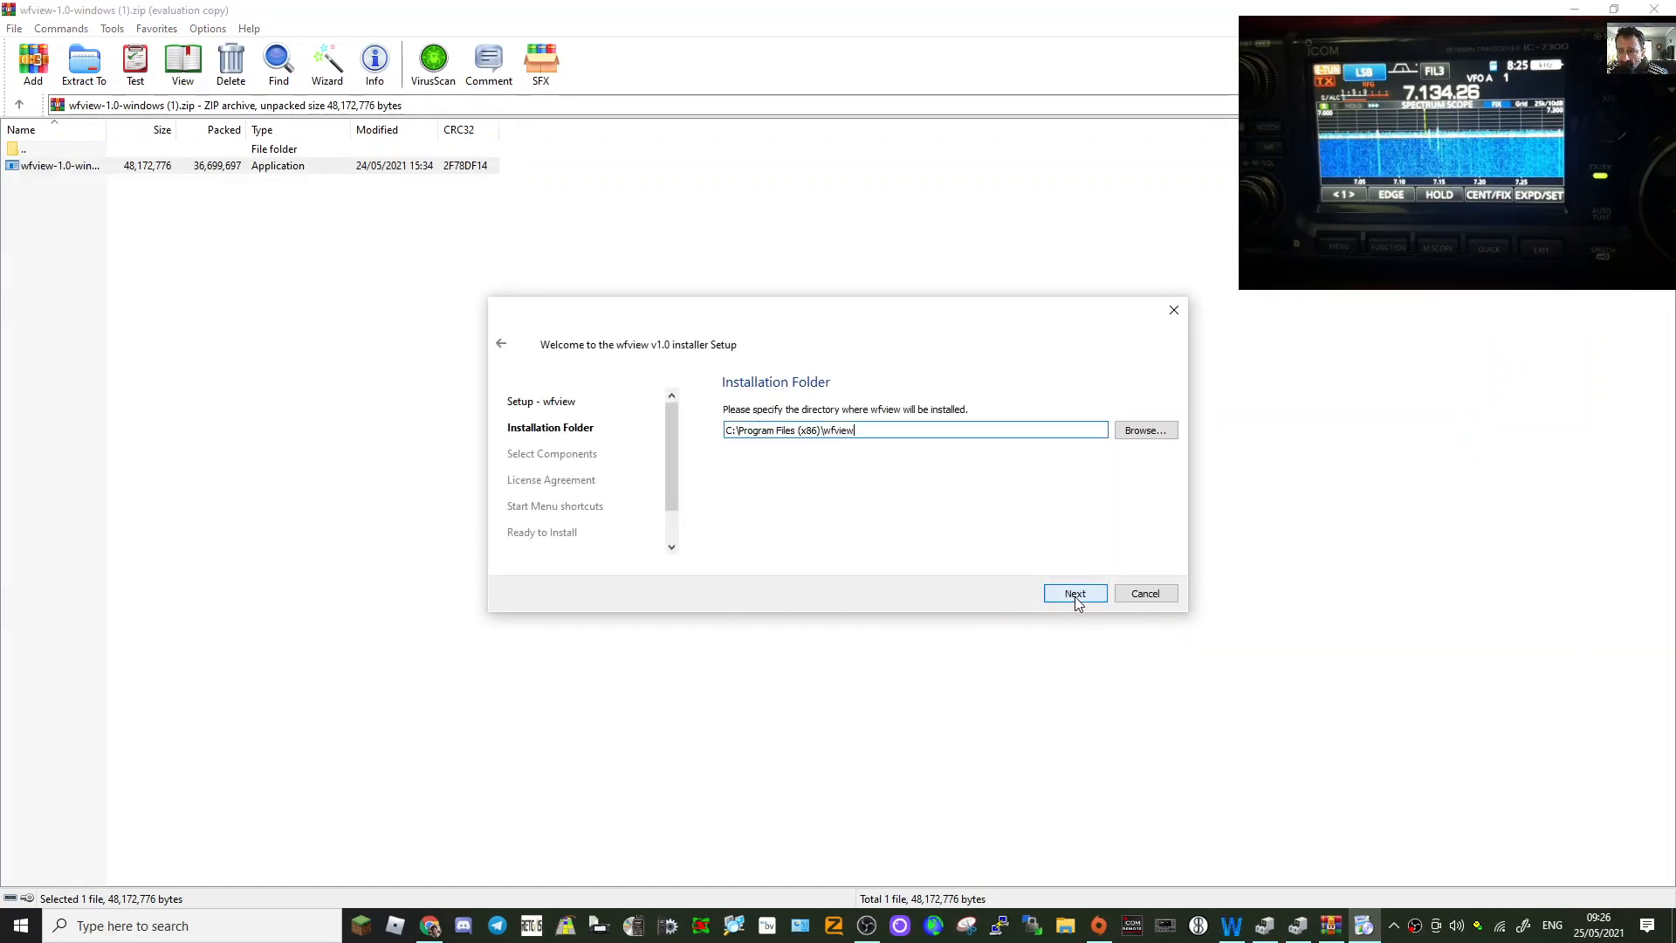
{"action": "left_click", "coordinate": [1073, 593]}
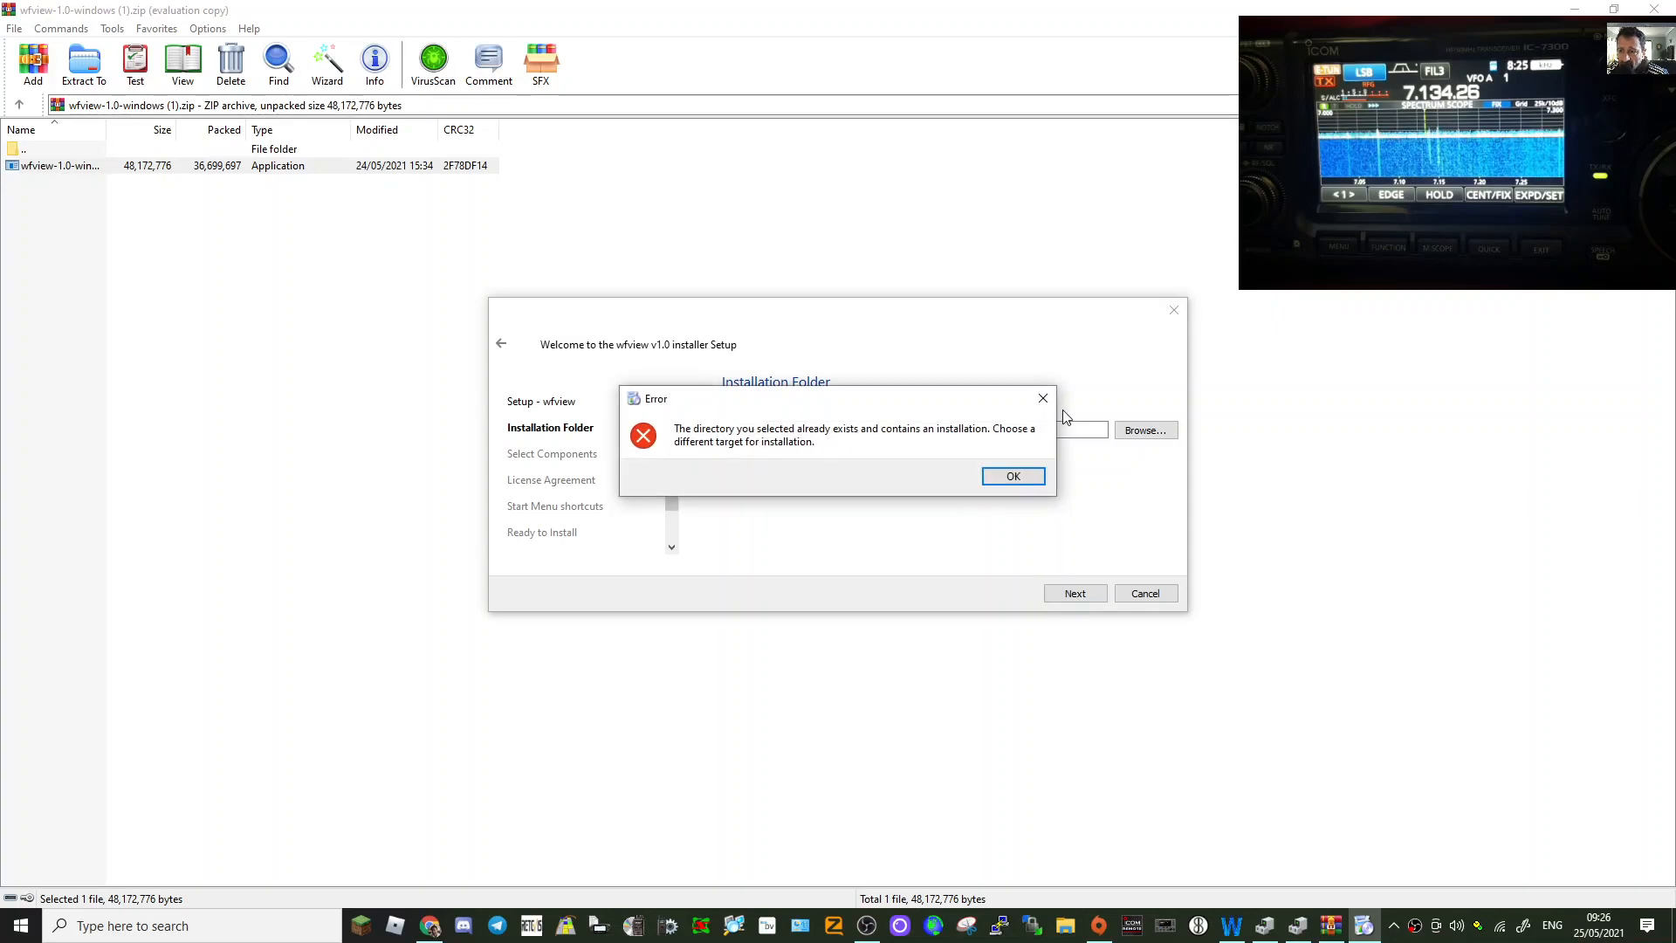
{"action": "left_click", "coordinate": [1011, 475]}
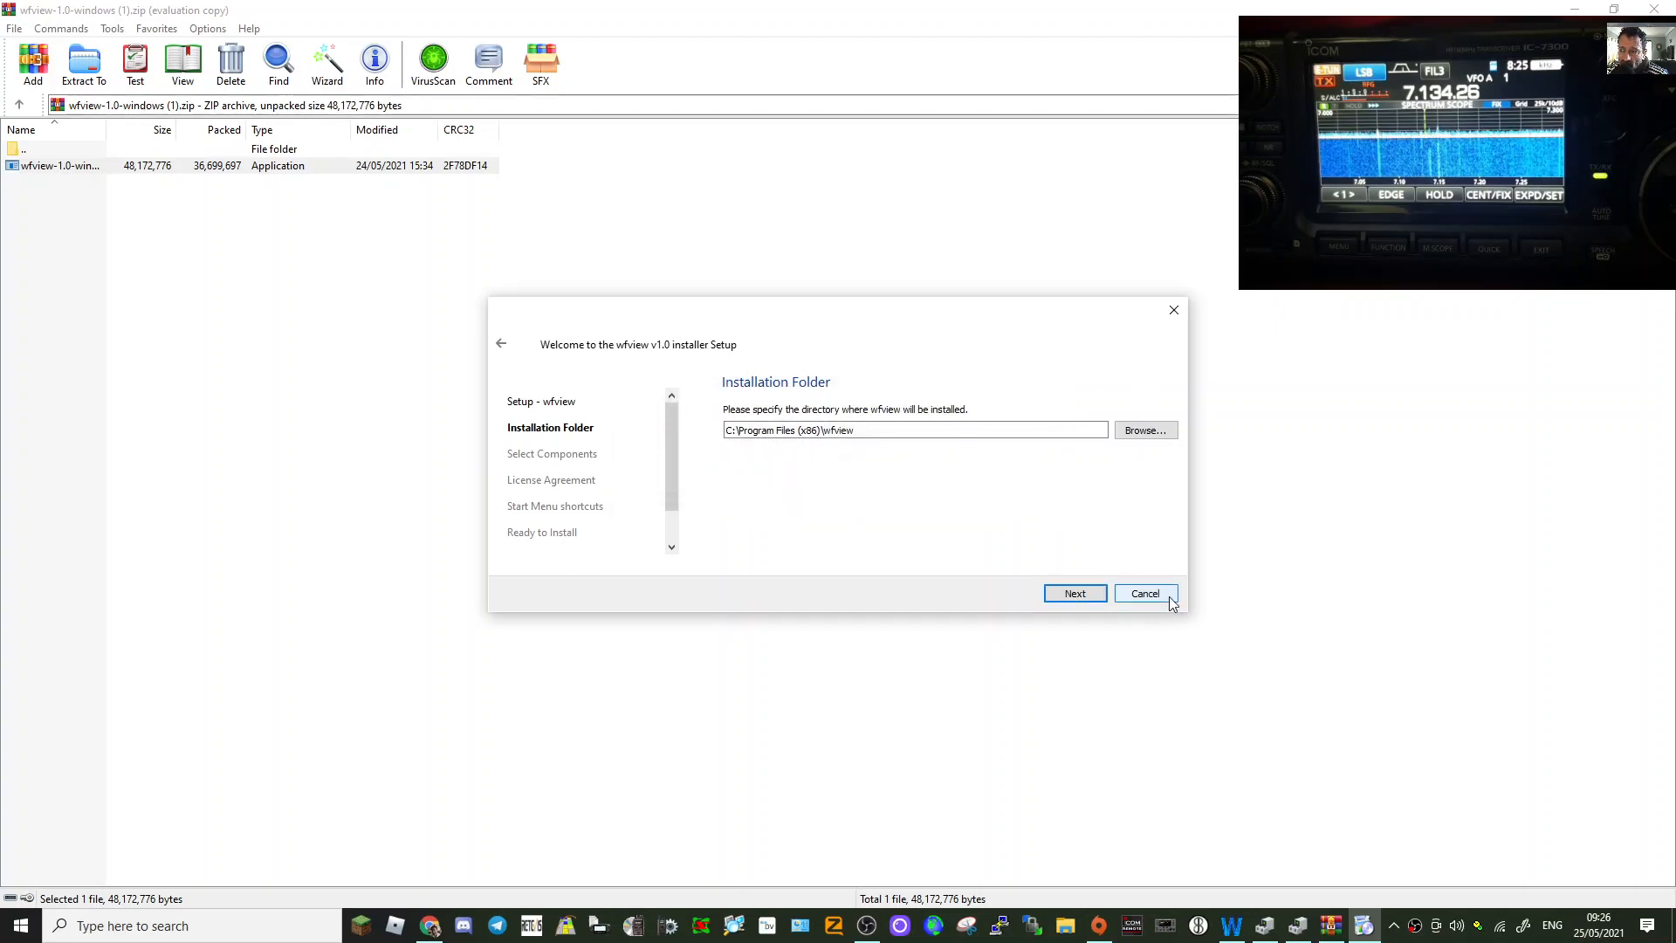
Cancel the installation, first staying in the installer, then confirming the quit.
{"action": "left_click", "coordinate": [1143, 593]}
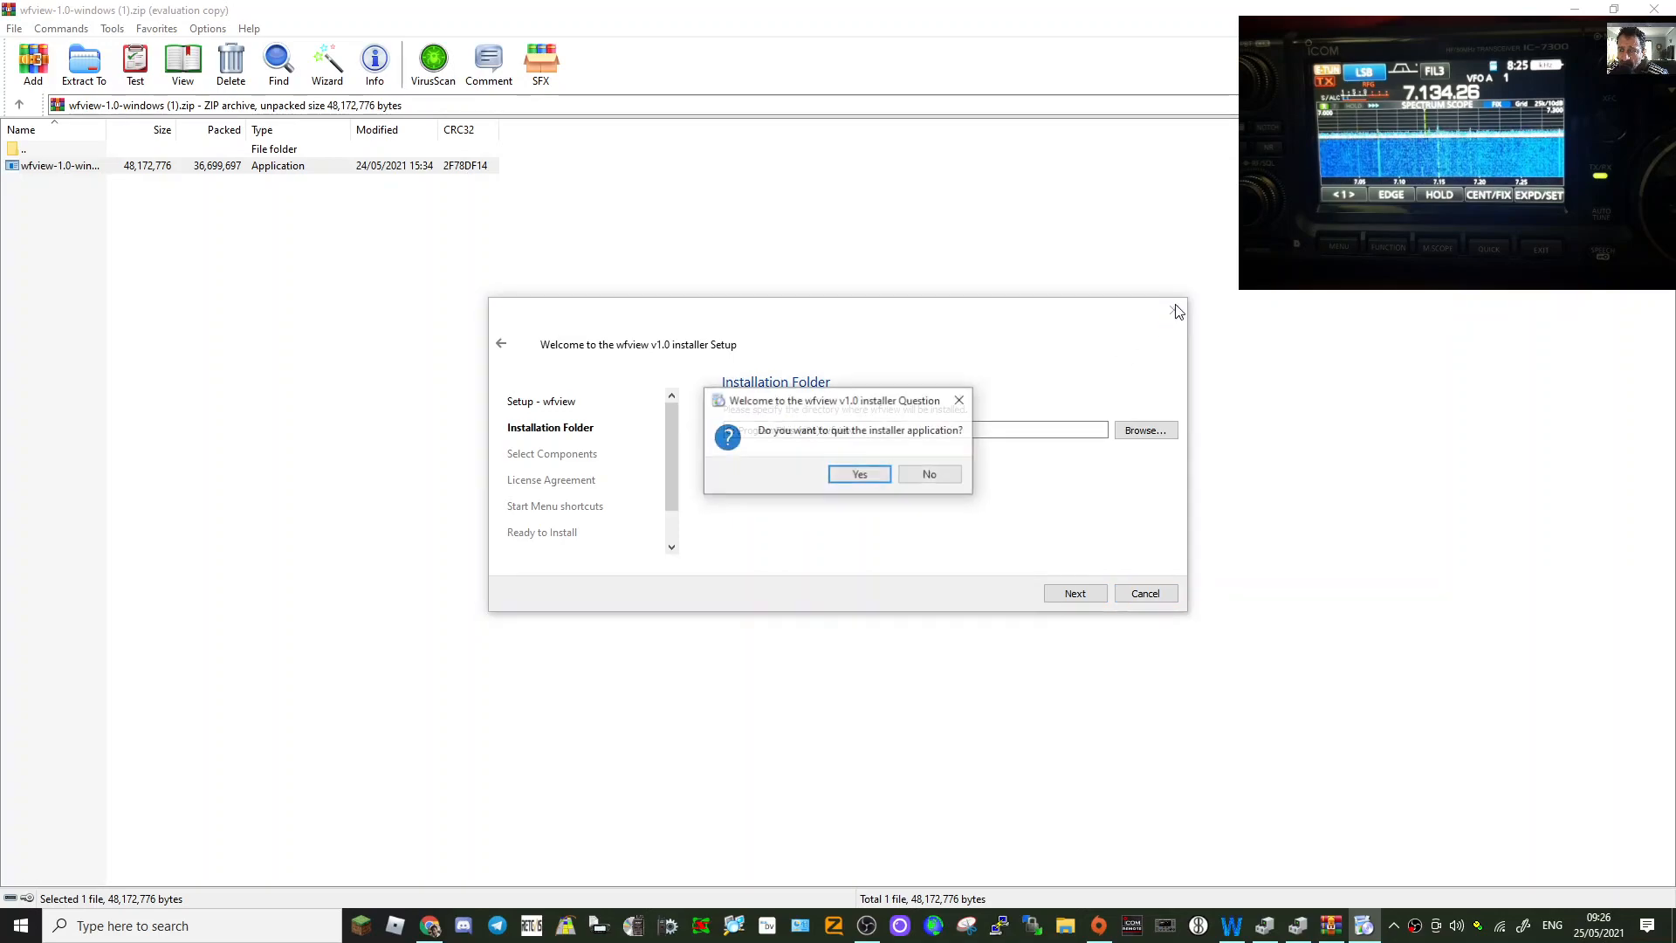
{"action": "left_click", "coordinate": [927, 473]}
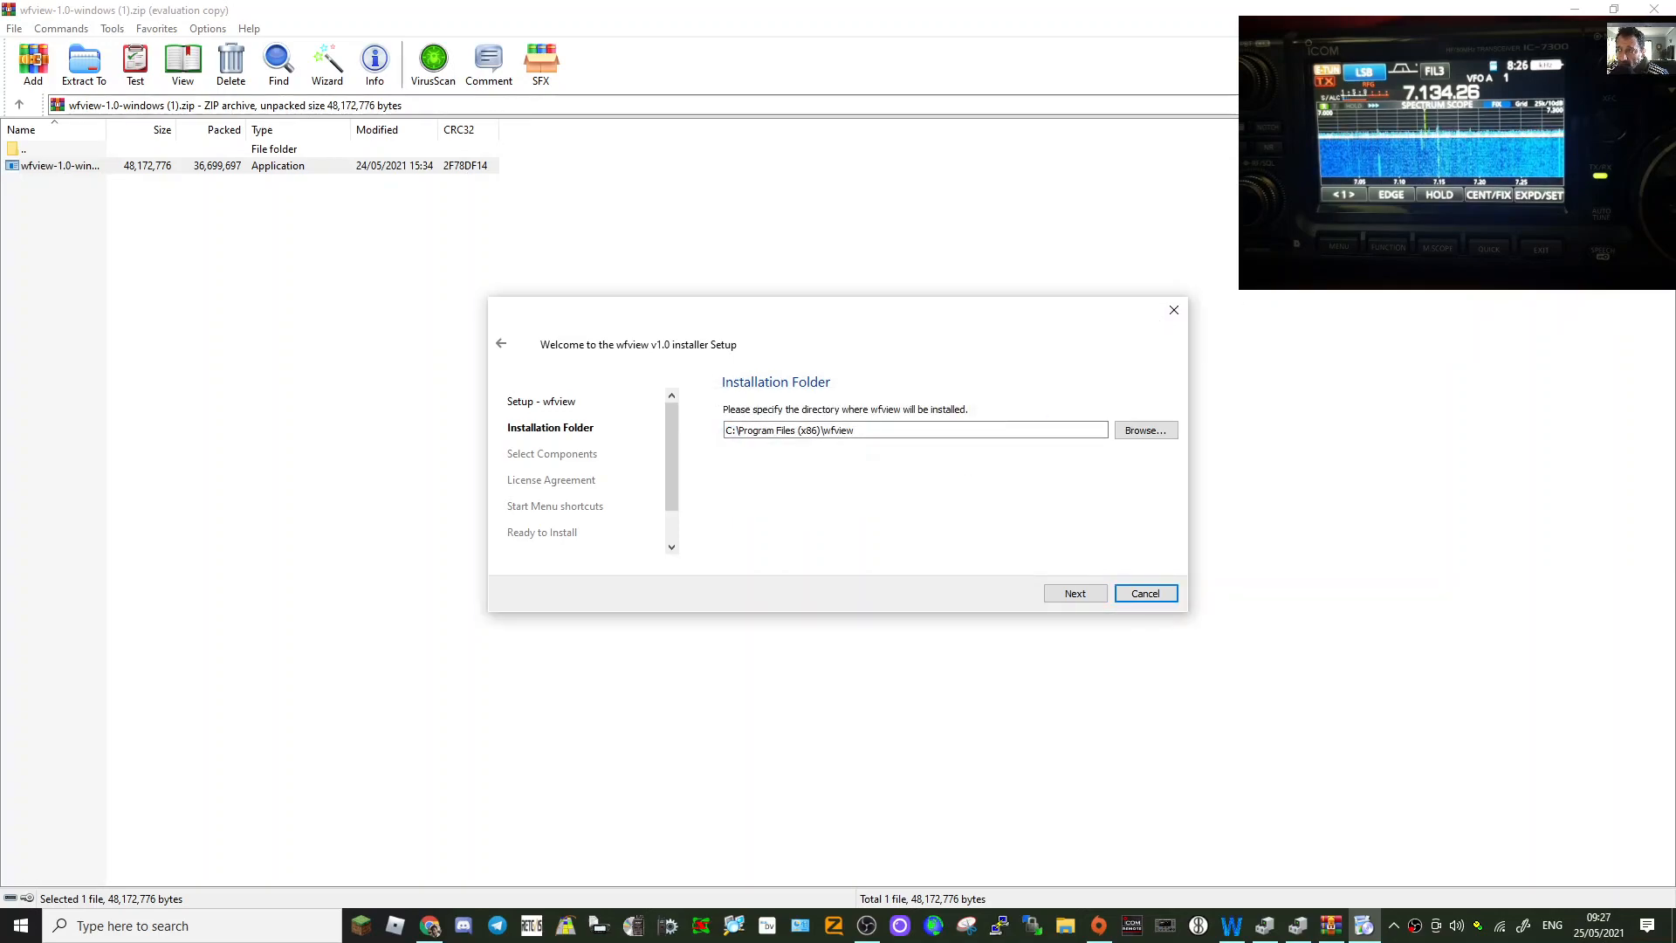
{"action": "left_click", "coordinate": [1143, 593]}
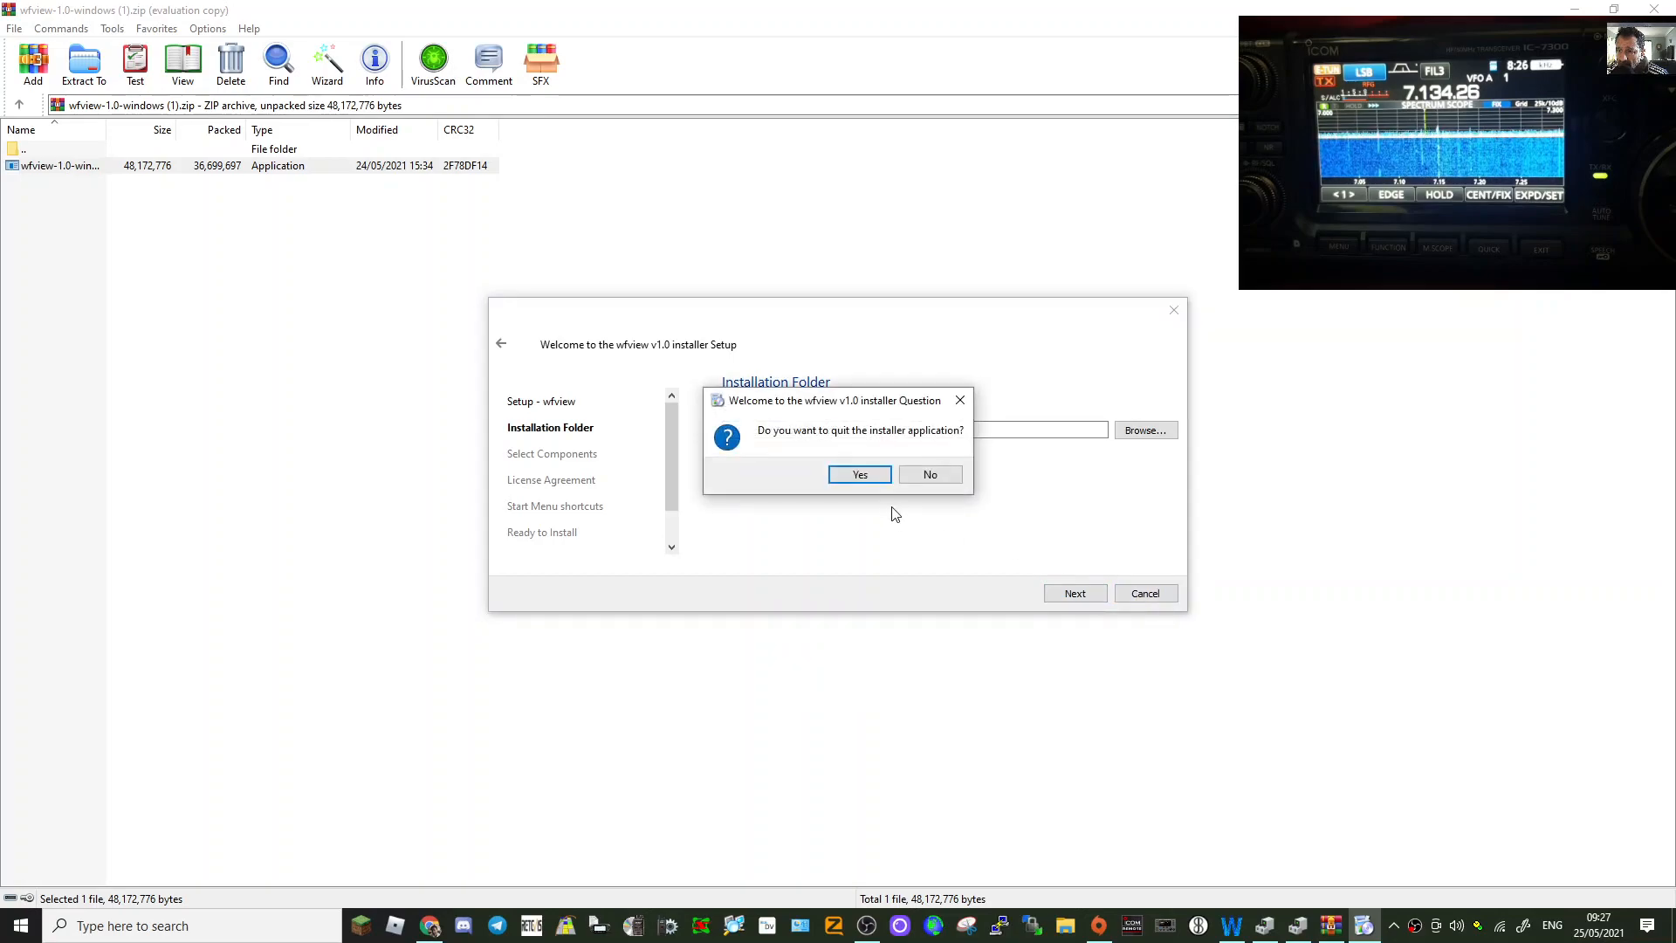
{"action": "left_click", "coordinate": [858, 473]}
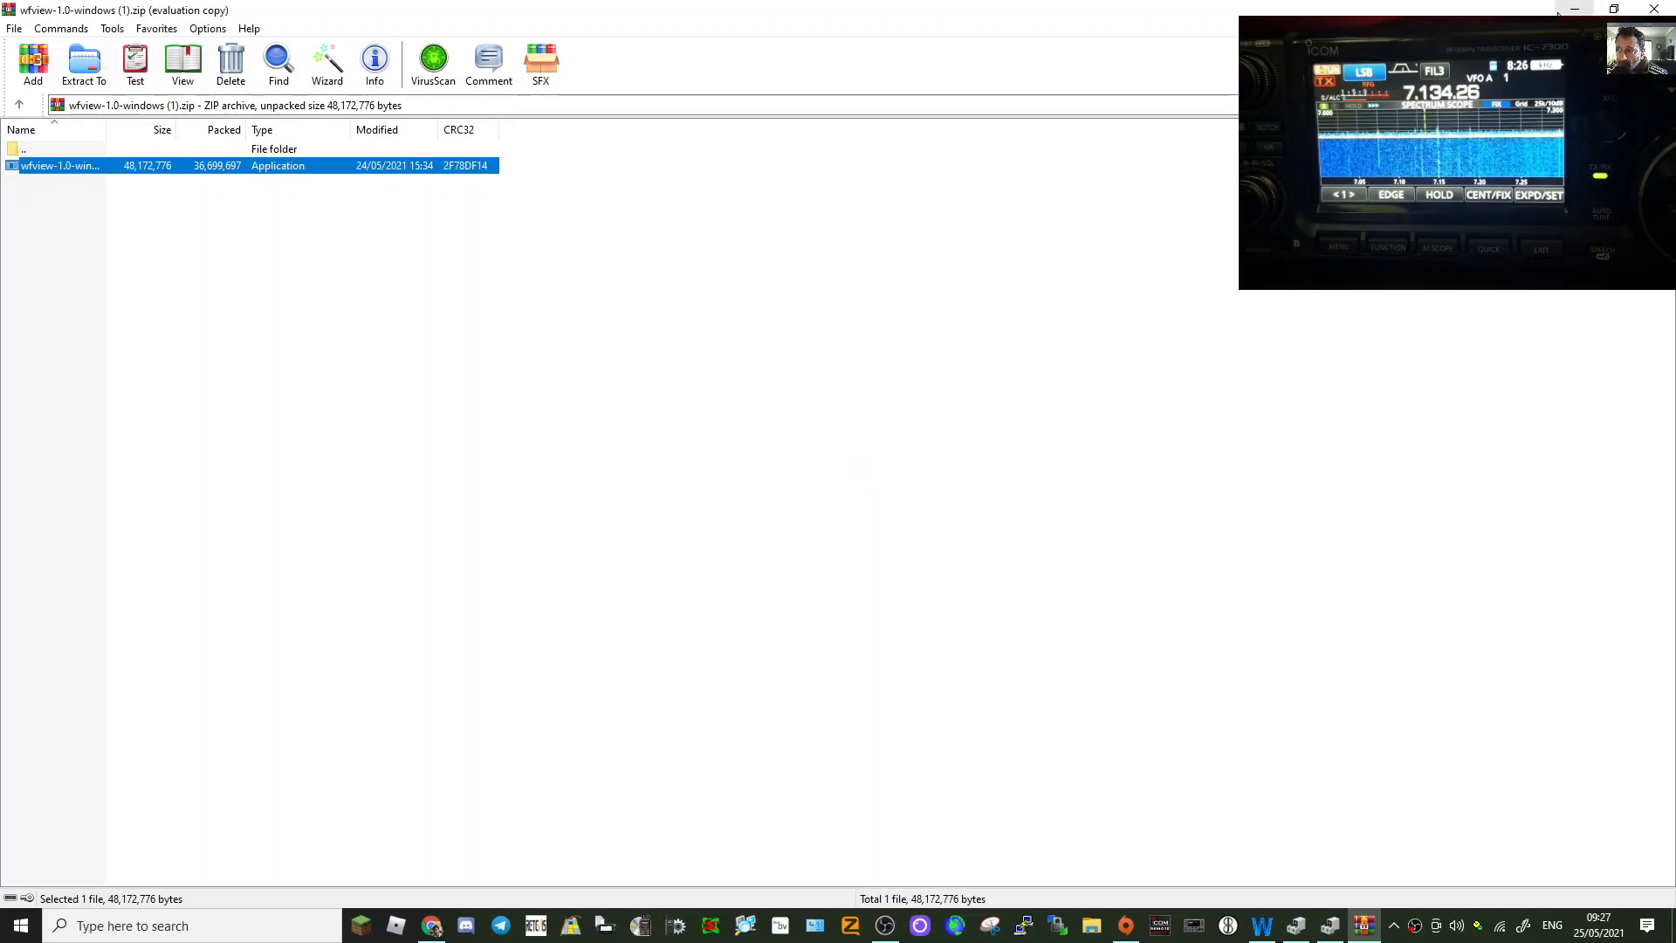